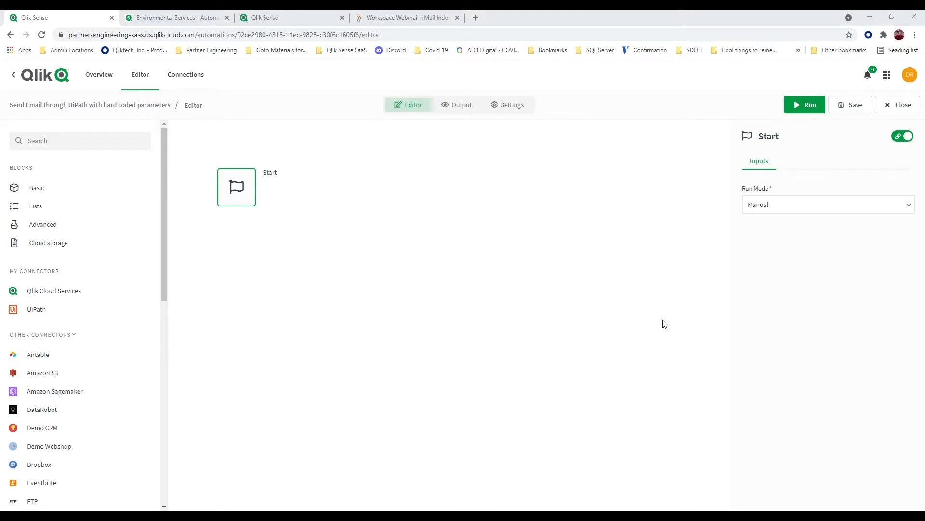
mouse_move(583, 332)
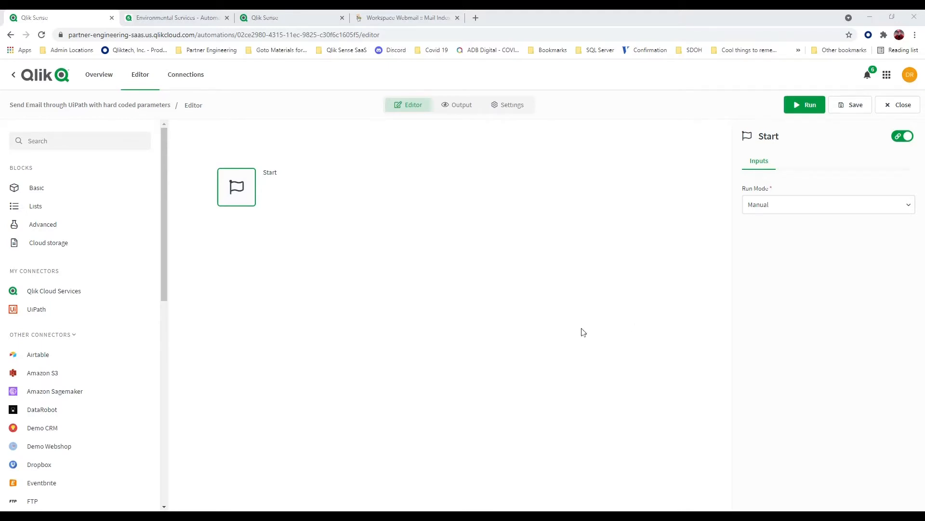
mouse_move(36, 309)
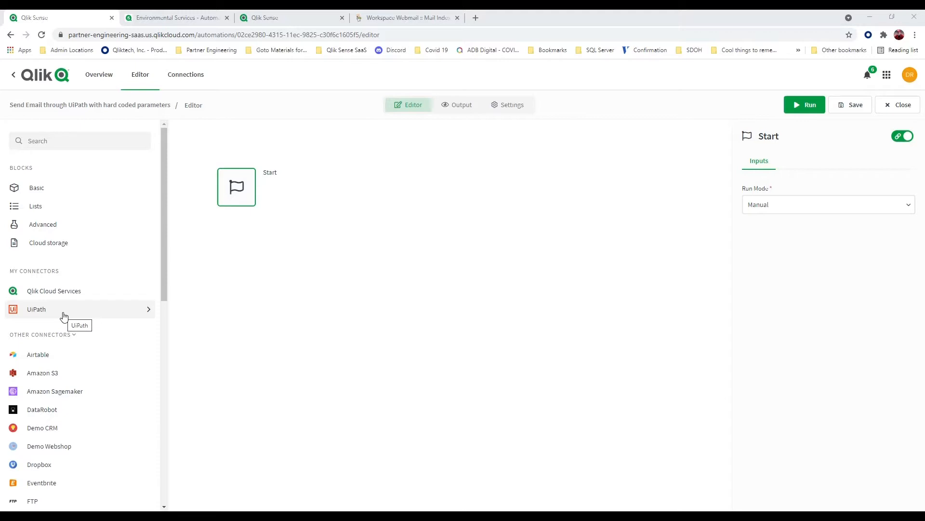
mouse_move(74, 316)
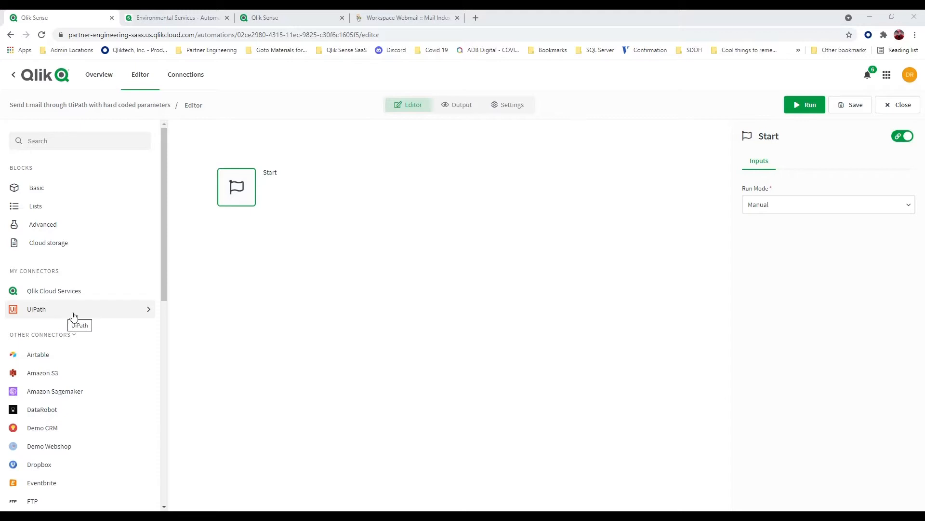
- Open the UiPath connector to list its blocks, such as Get Job and Start Job
left_click(36, 308)
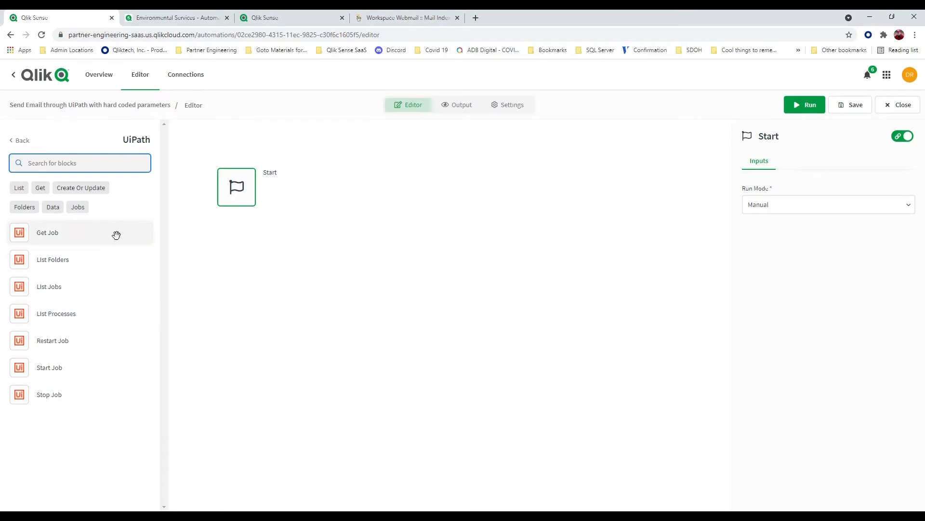
mouse_move(102, 286)
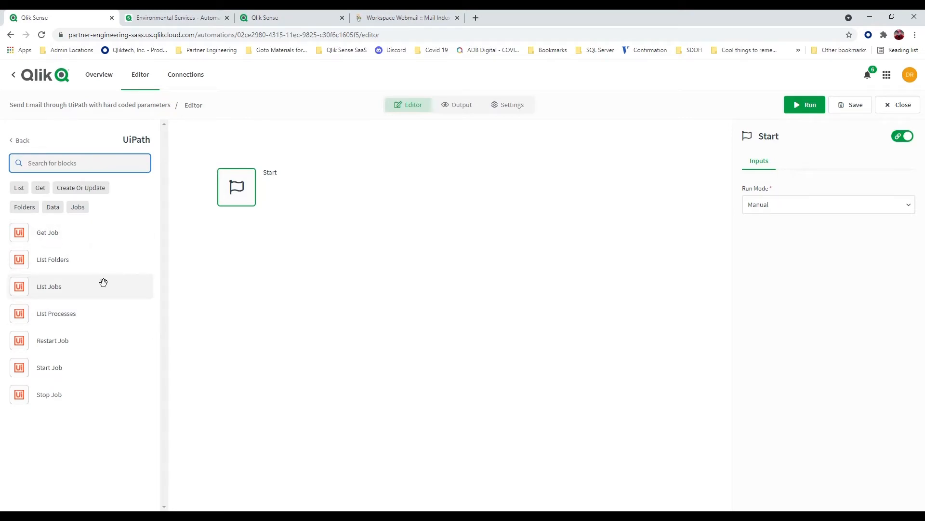
mouse_move(49, 367)
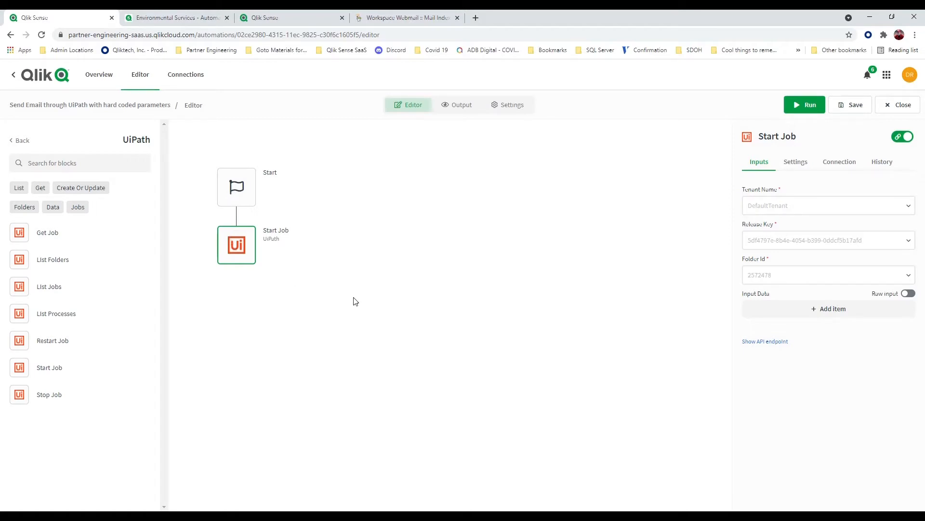
mouse_move(624, 214)
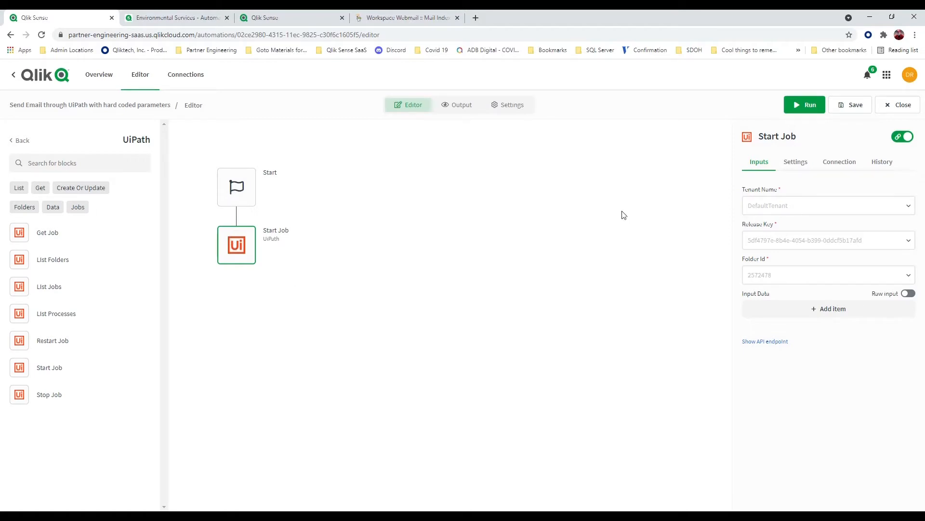
mouse_move(813, 187)
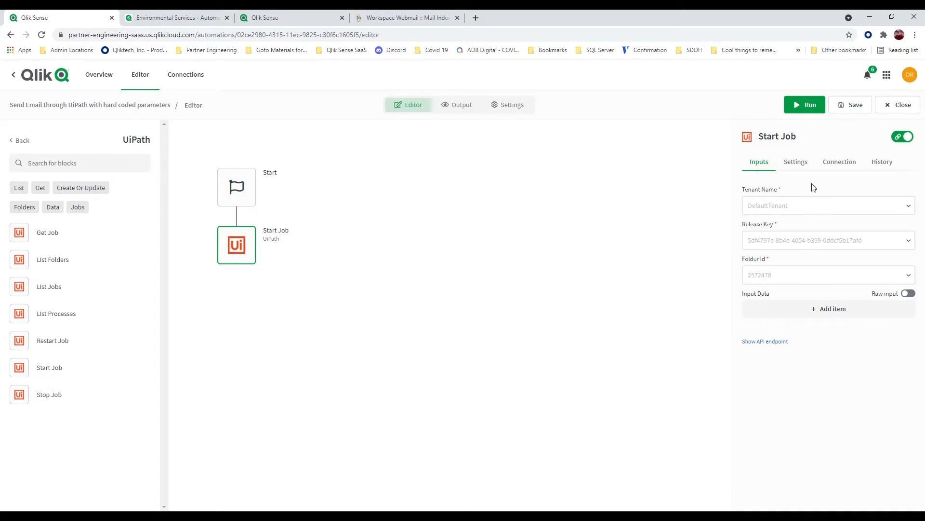
- Show the UiPath connection used by the Start Job block
left_click(839, 162)
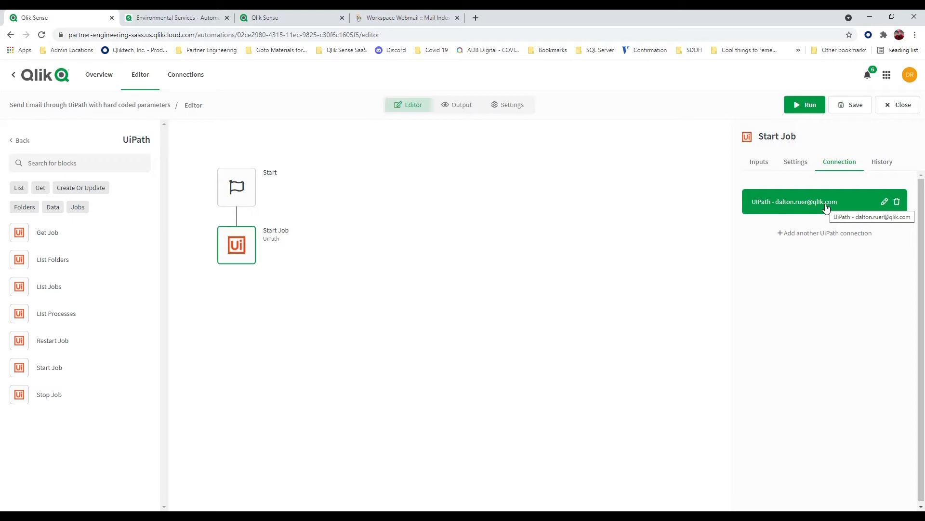
mouse_move(413, 377)
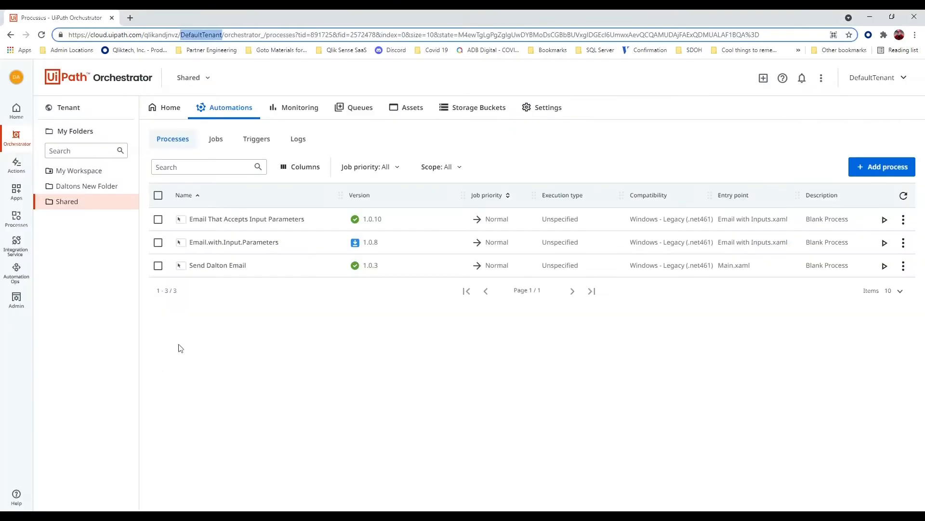
mouse_move(229, 323)
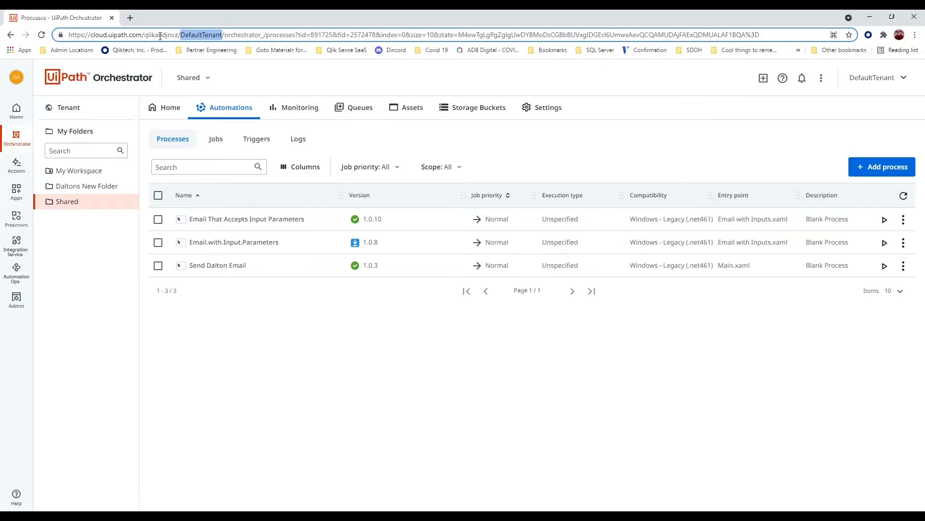
- Highlight the tenant name DefaultTenant in the Orchestrator page address
left_click(160, 34)
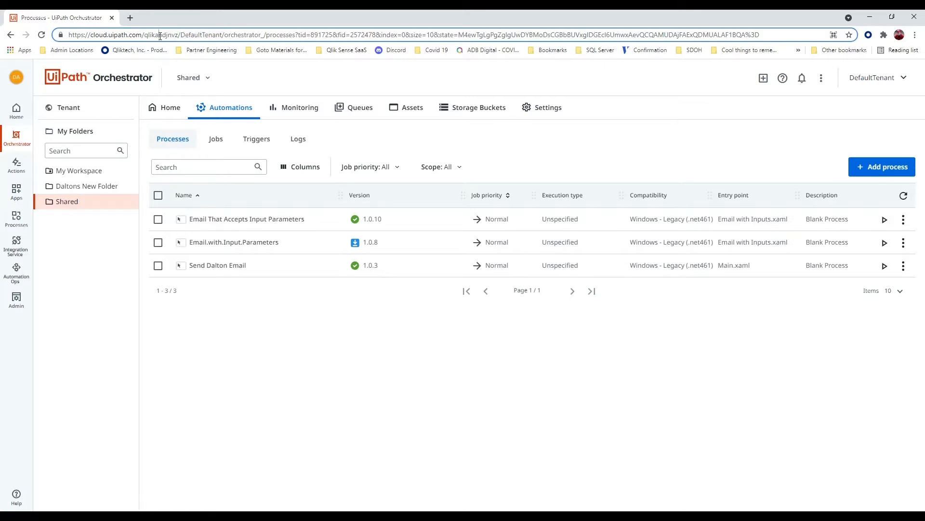
double_click(160, 35)
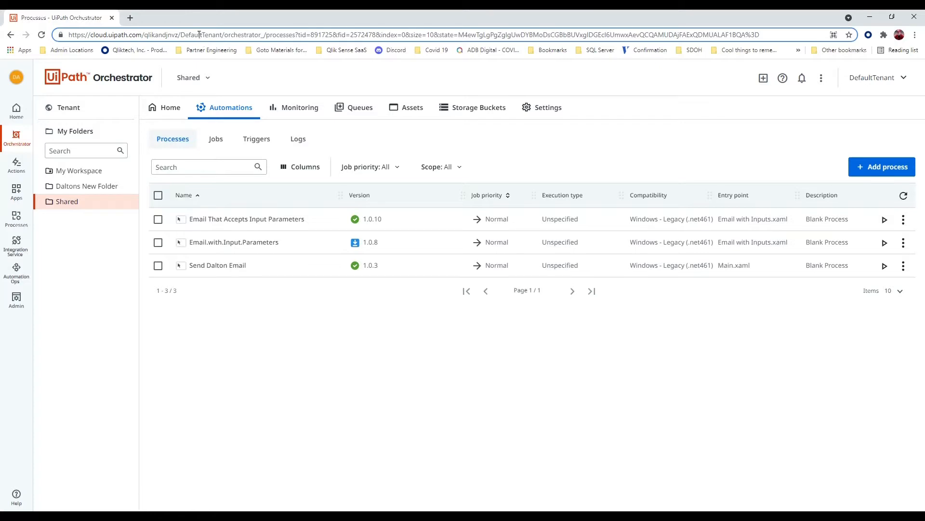
double_click(203, 35)
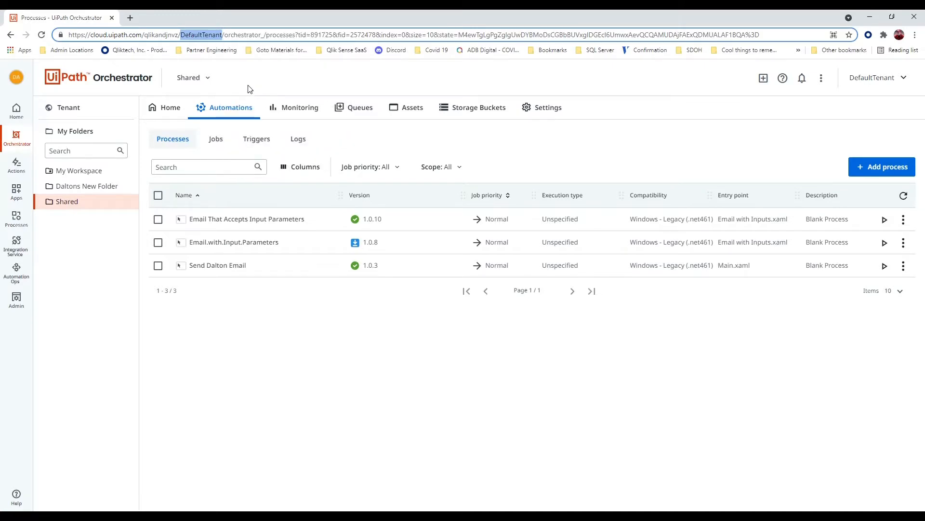
mouse_move(247, 88)
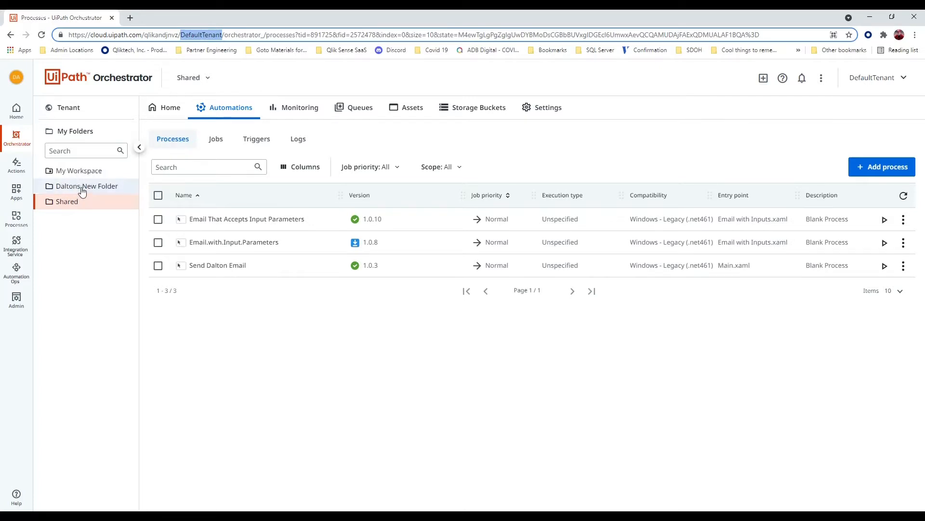
mouse_move(86, 186)
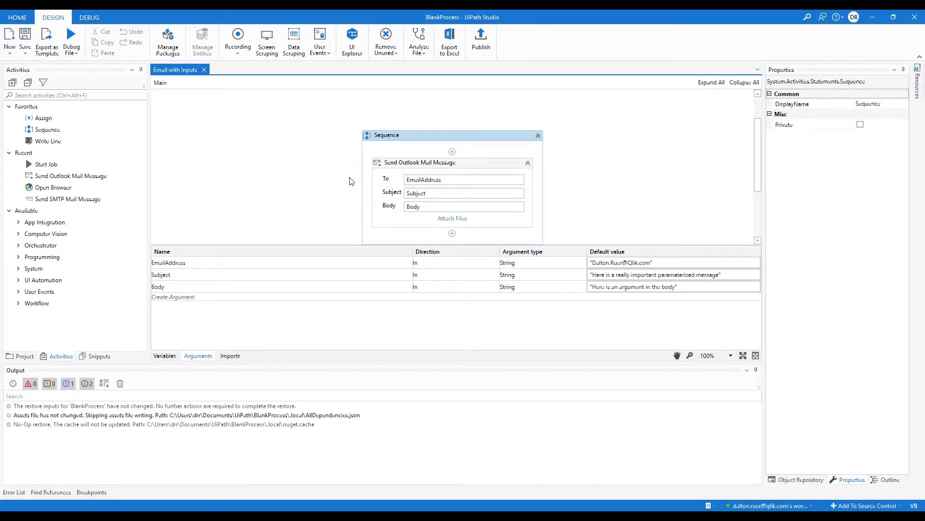
mouse_move(355, 177)
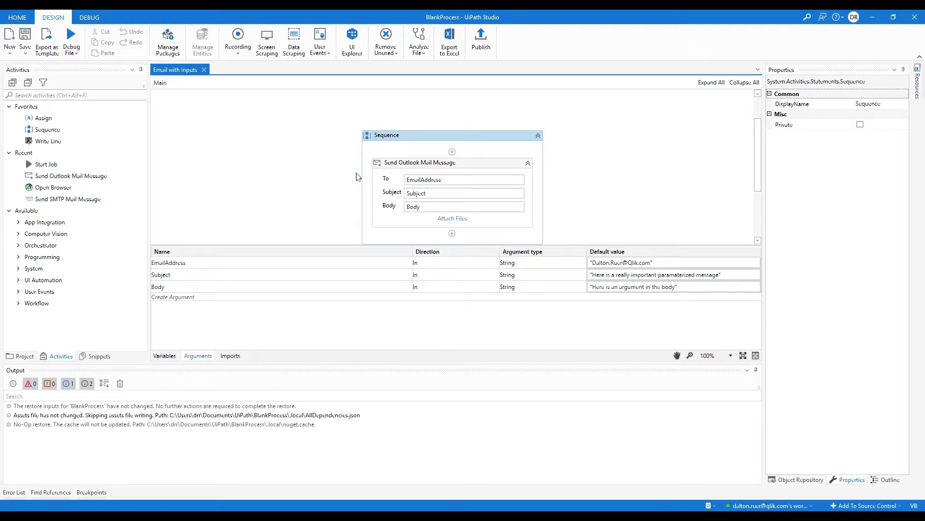
mouse_move(480, 41)
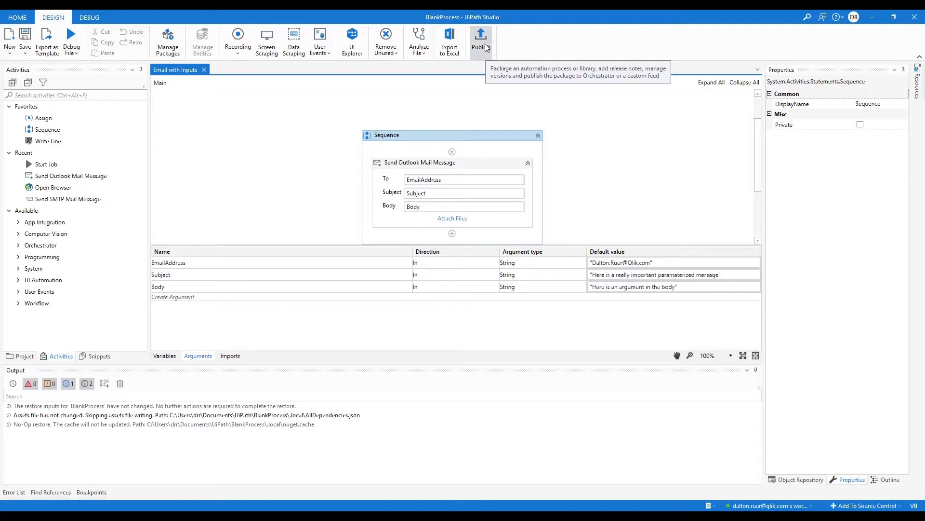
mouse_move(328, 155)
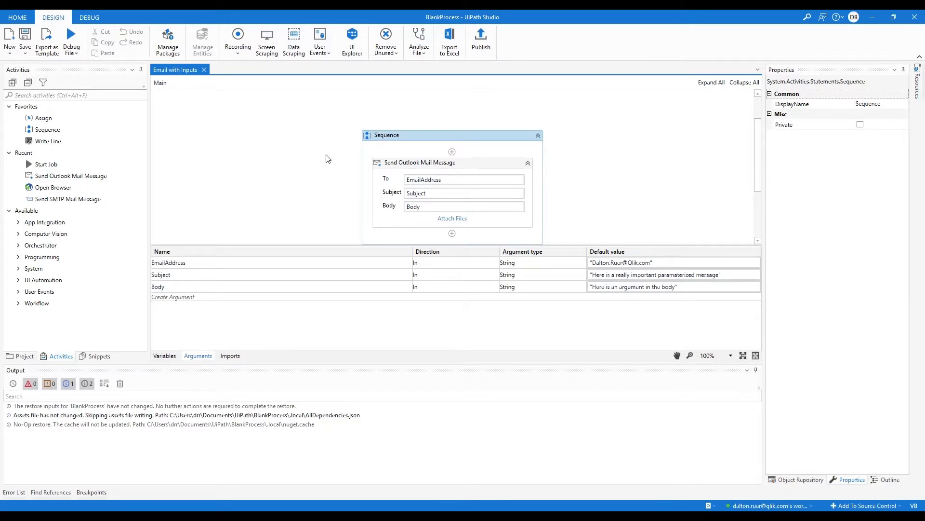
mouse_move(341, 222)
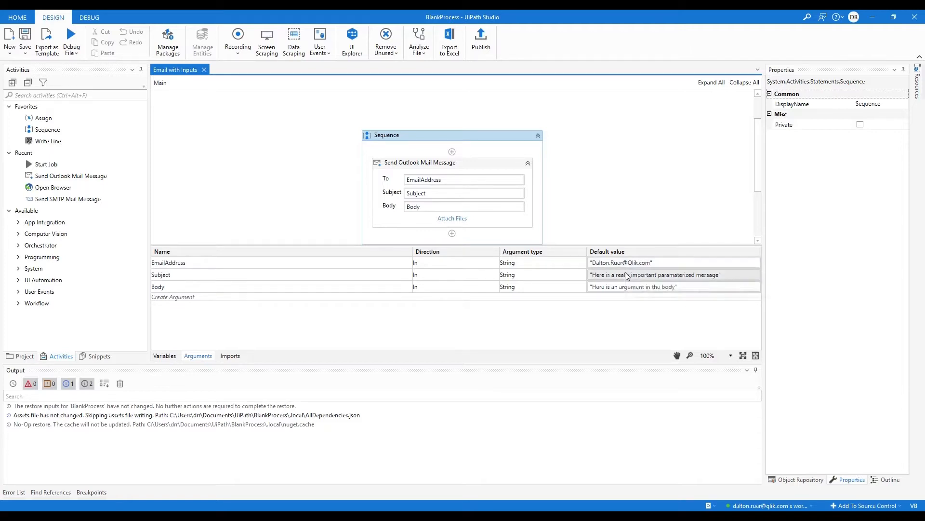
mouse_move(628, 275)
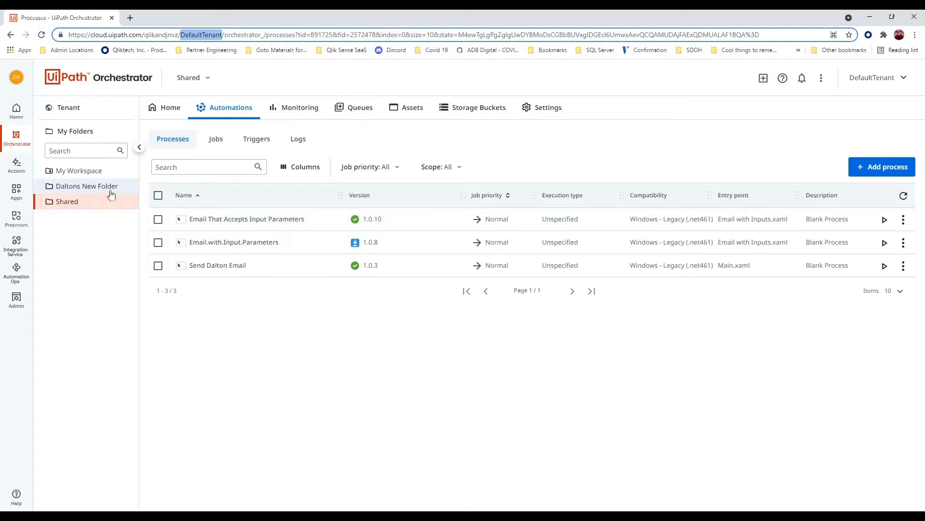
left_click(86, 186)
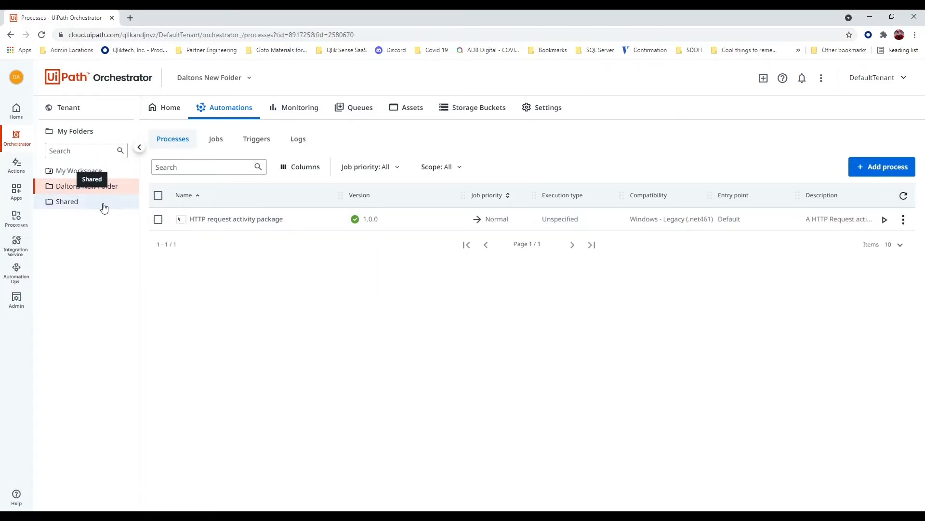
left_click(66, 202)
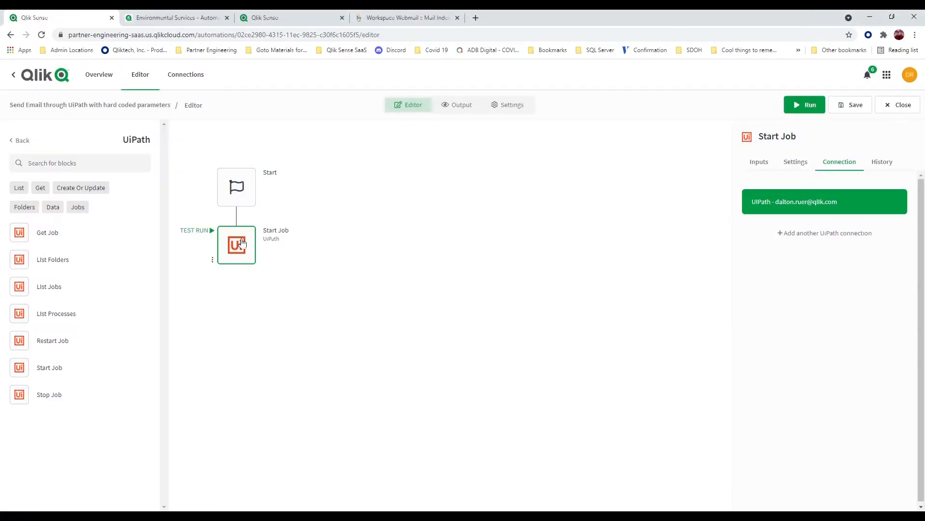
- Return to the Start Job inputs with tenant DefaultTenant and open the release key options
left_click(758, 161)
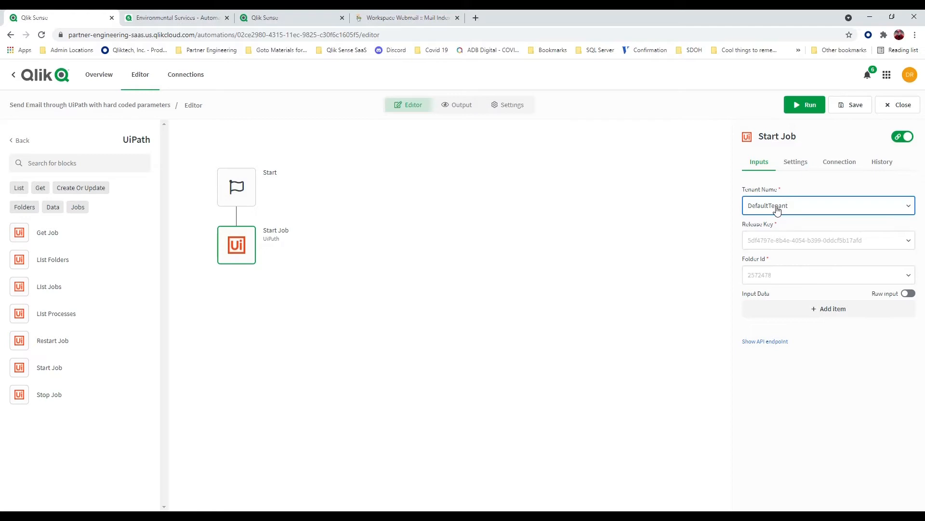
mouse_move(792, 202)
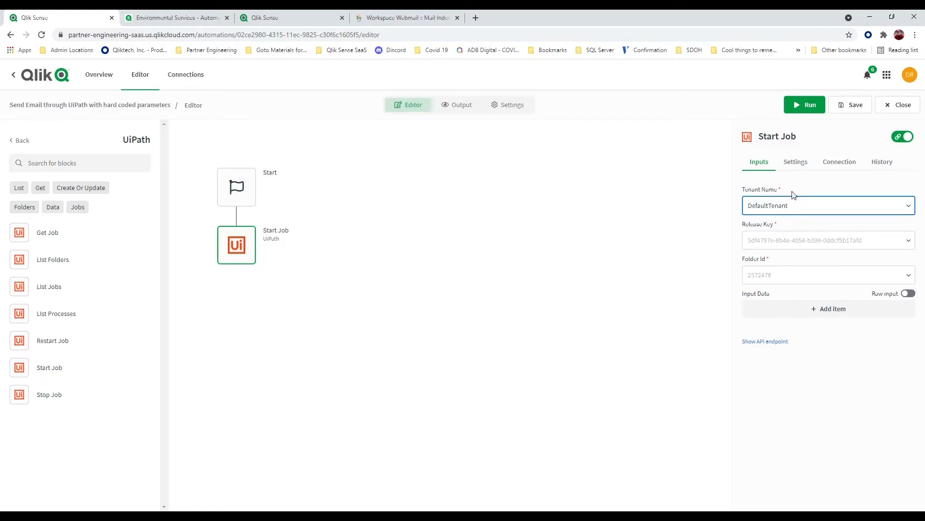
mouse_move(839, 238)
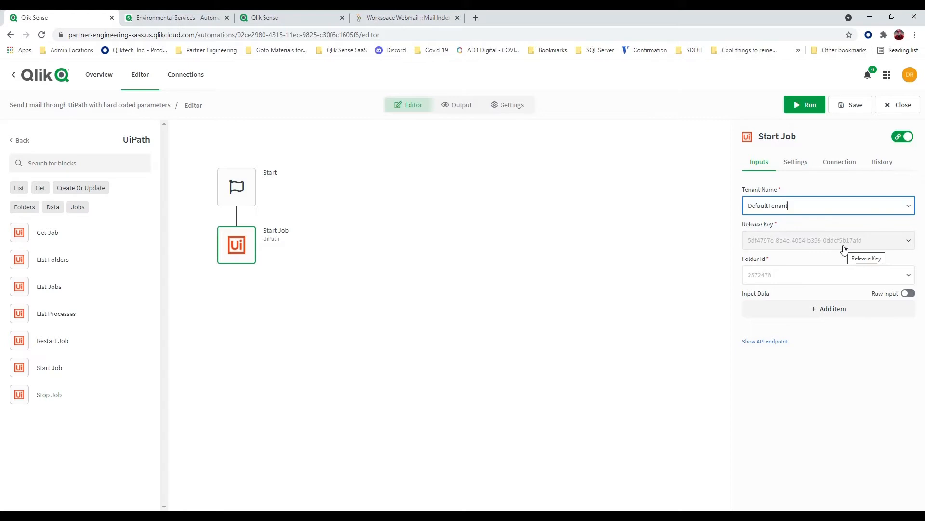
mouse_move(831, 248)
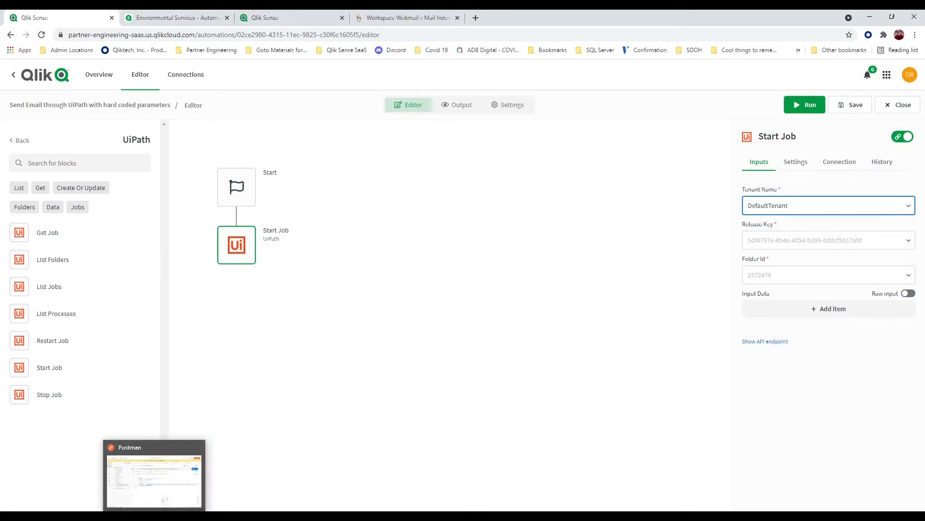
left_click(826, 205)
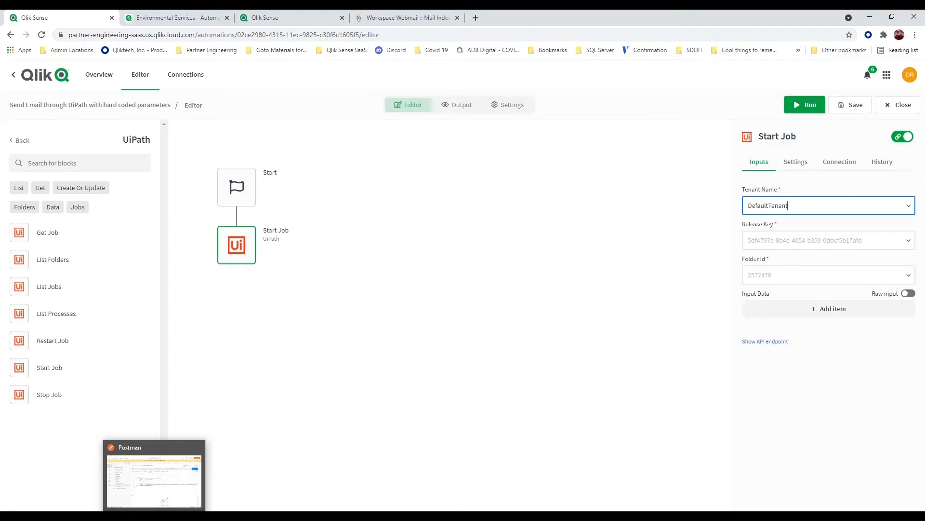
left_click(829, 240)
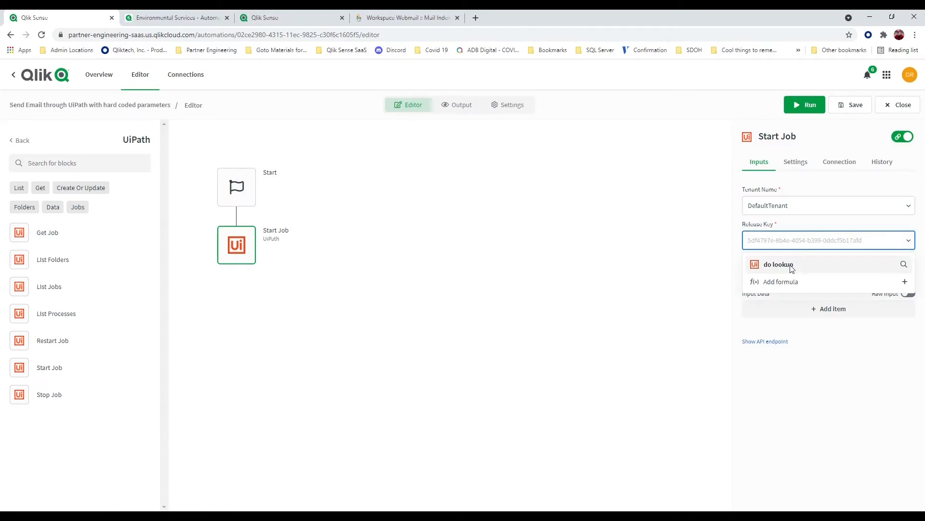
- Look up and select release key Email That Accepts Input Parameters and folder Shared
left_click(778, 263)
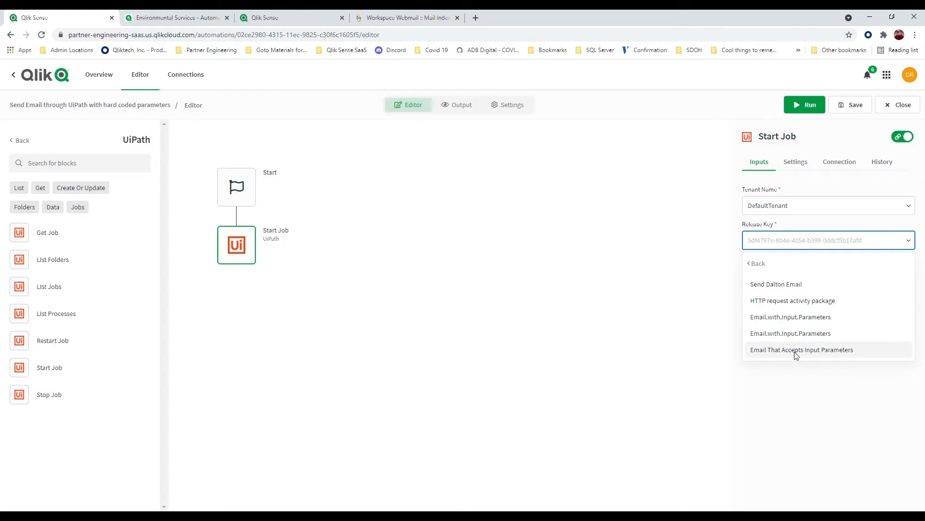
left_click(802, 350)
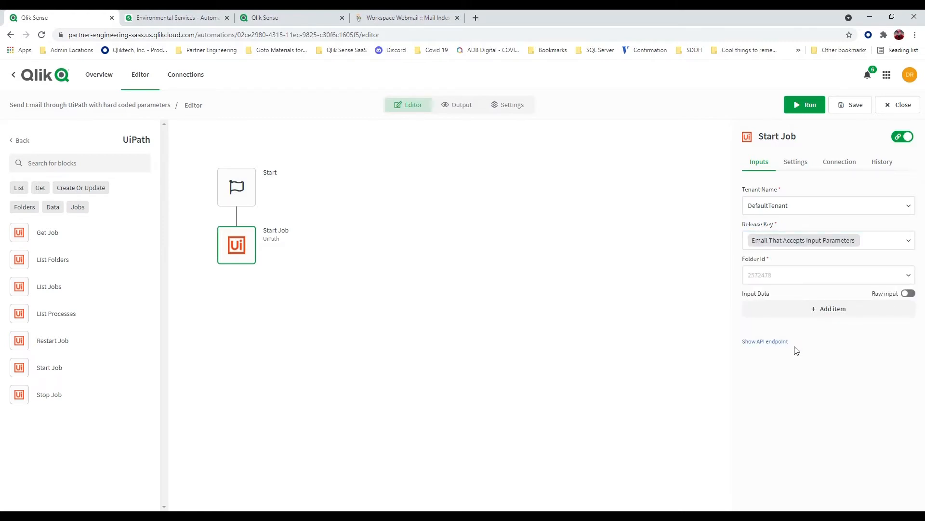
left_click(826, 274)
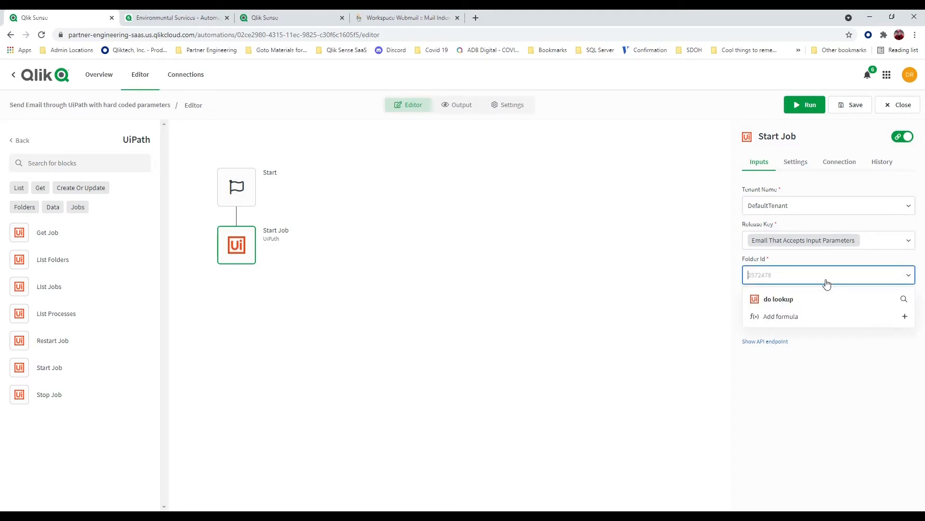
left_click(778, 299)
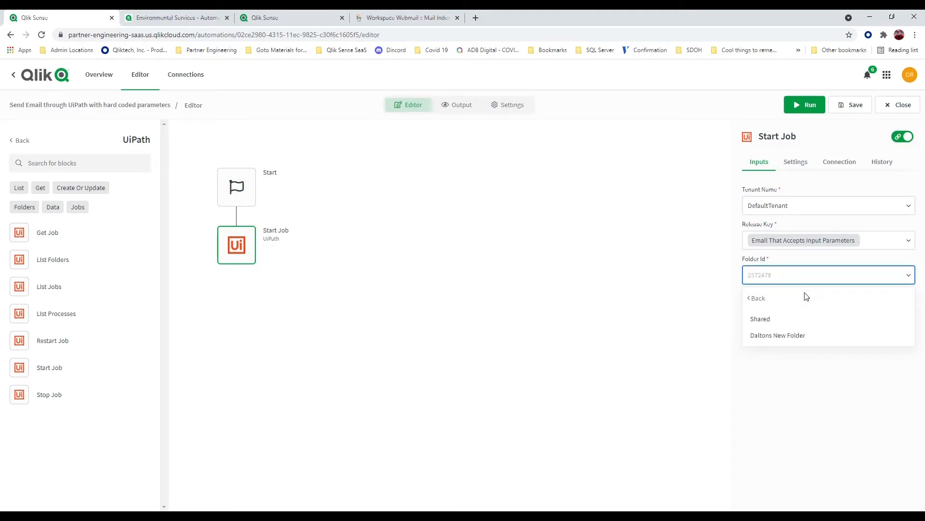
mouse_move(792, 338)
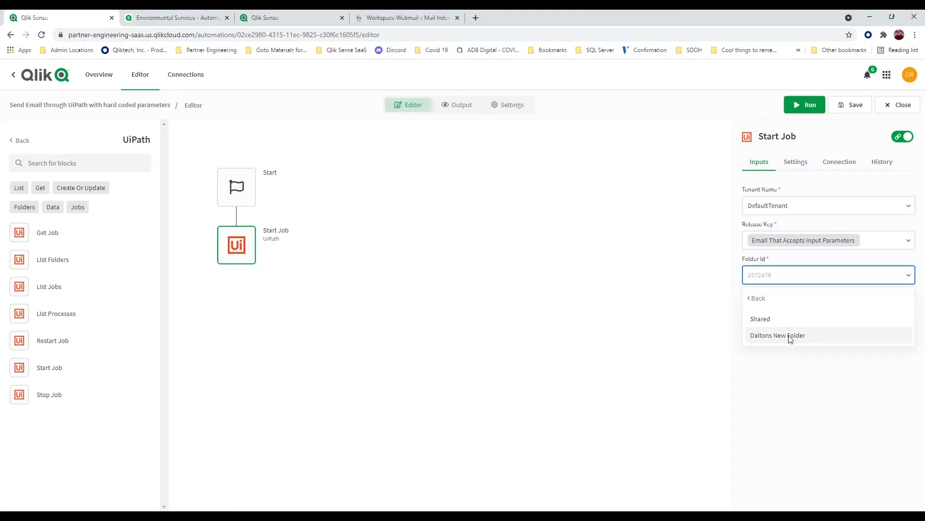
left_click(761, 318)
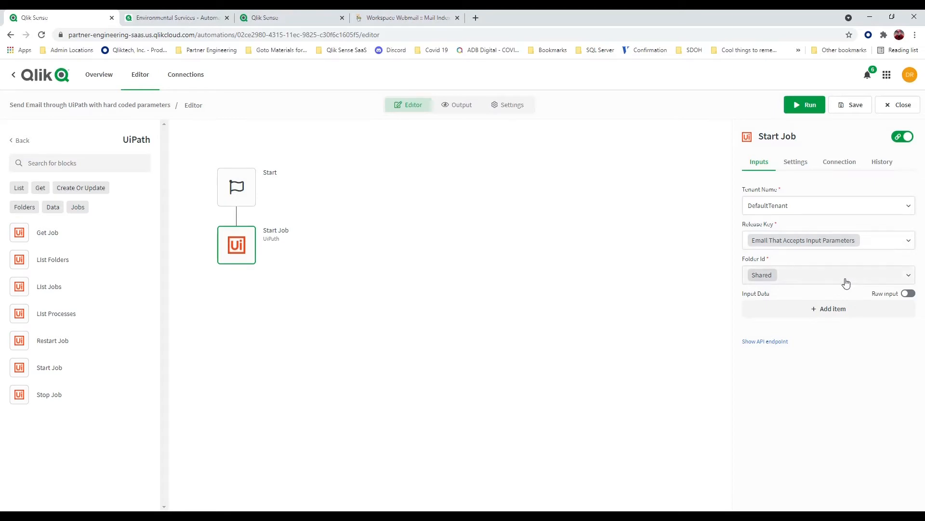
mouse_move(845, 282)
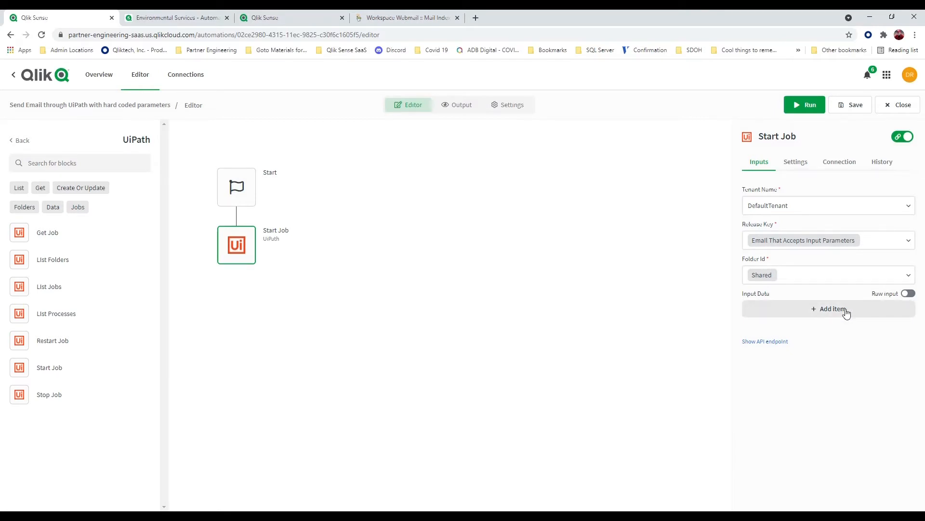
left_click(907, 294)
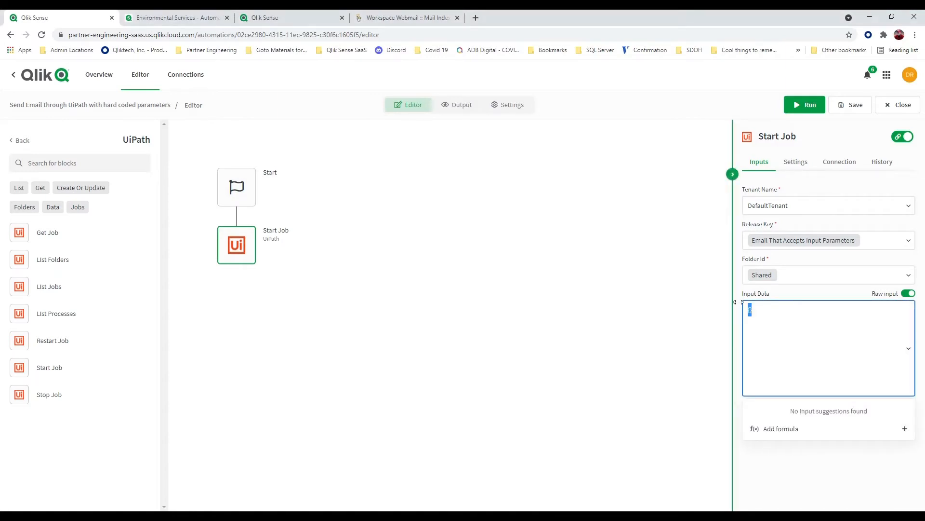
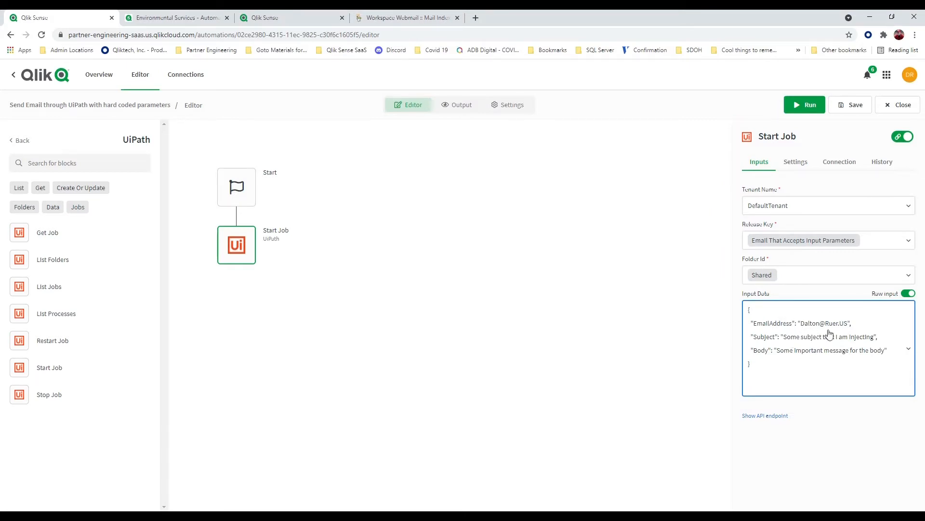
mouse_move(849, 344)
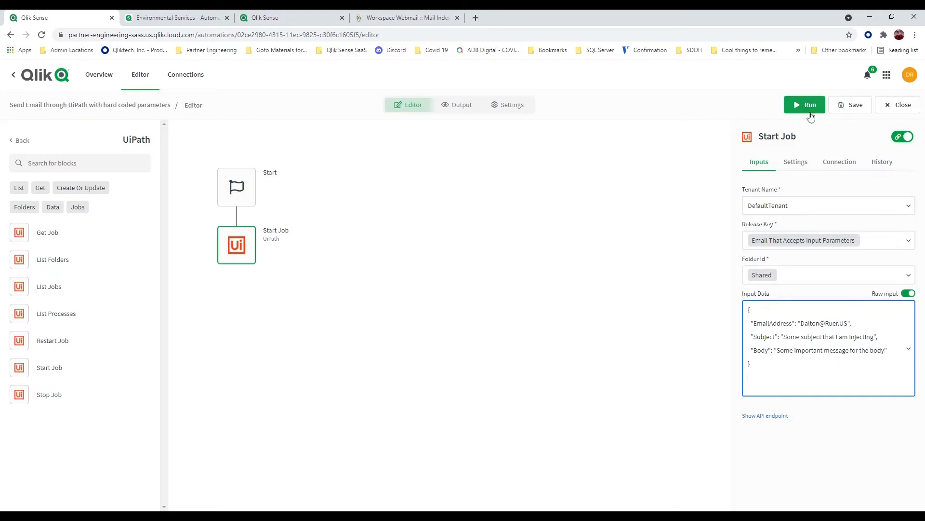
left_click(804, 104)
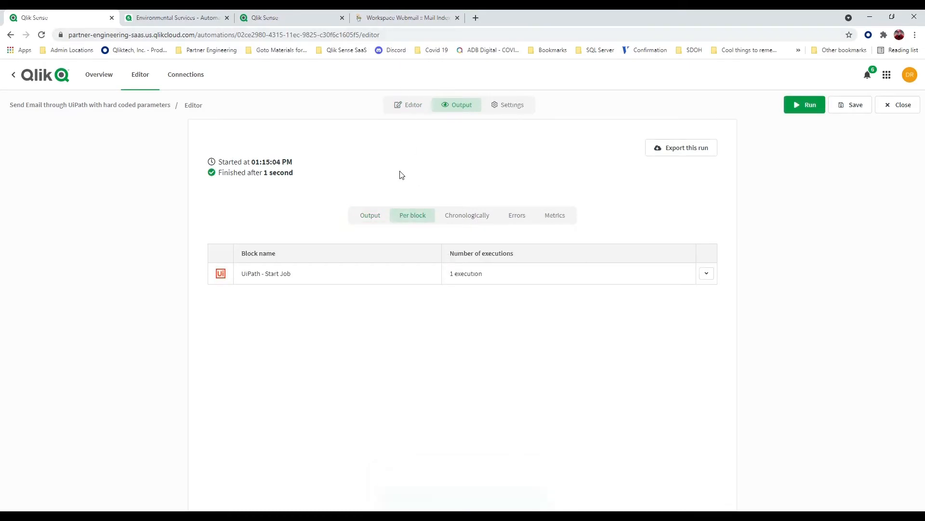
mouse_move(413, 105)
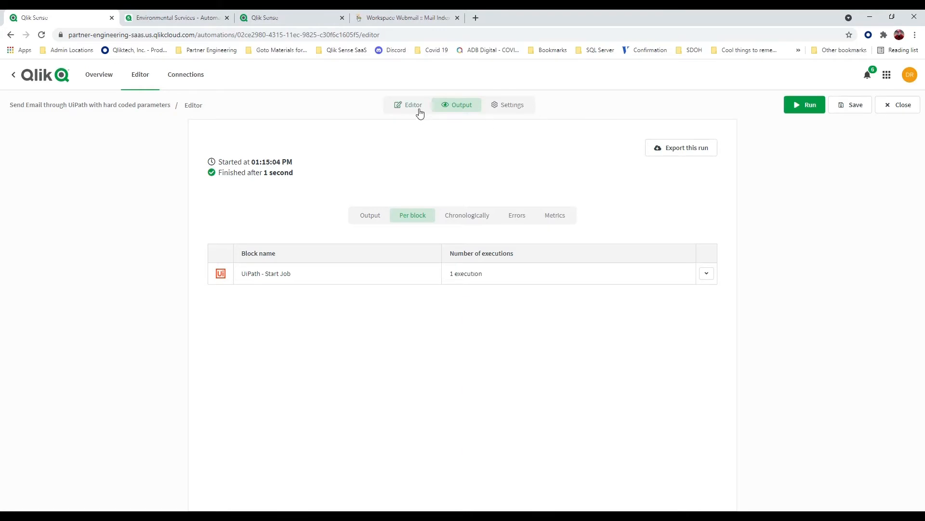
- Leave the run output and go back to the automation editor
left_click(413, 104)
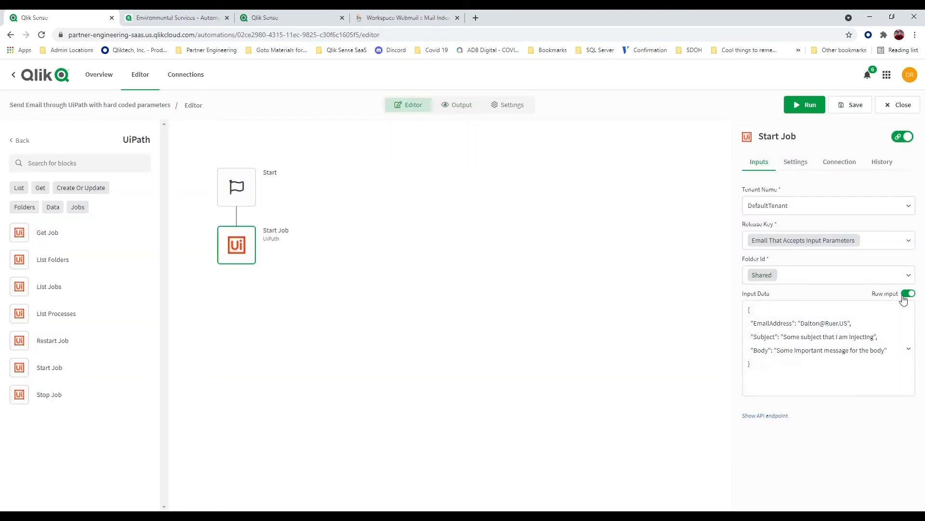
left_click(909, 294)
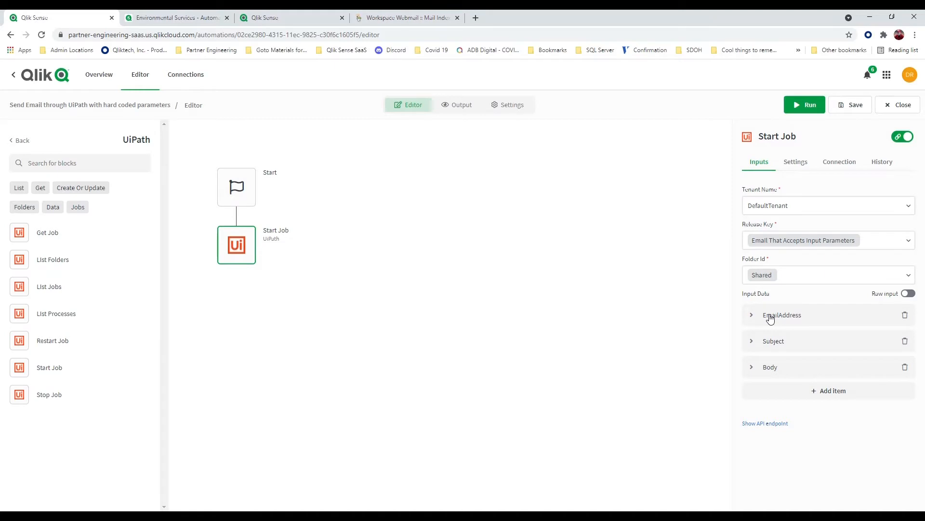
left_click(752, 315)
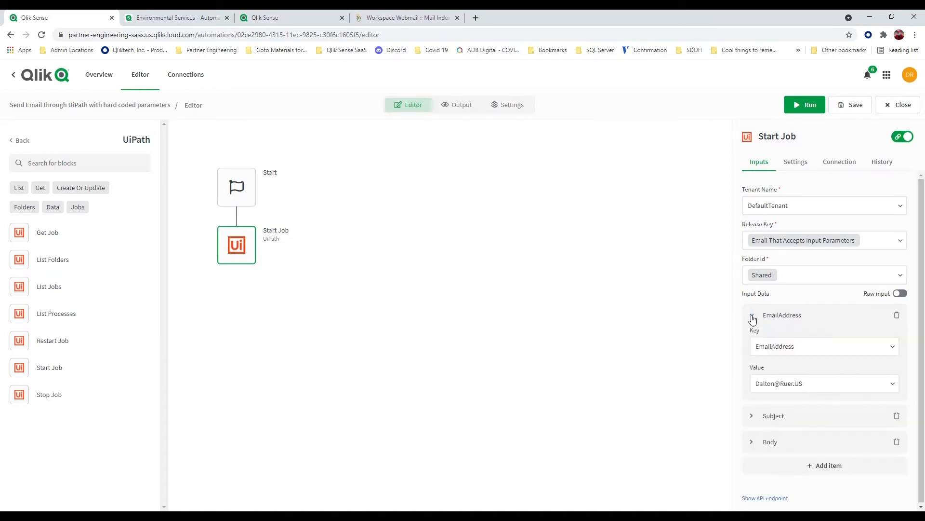
left_click(752, 315)
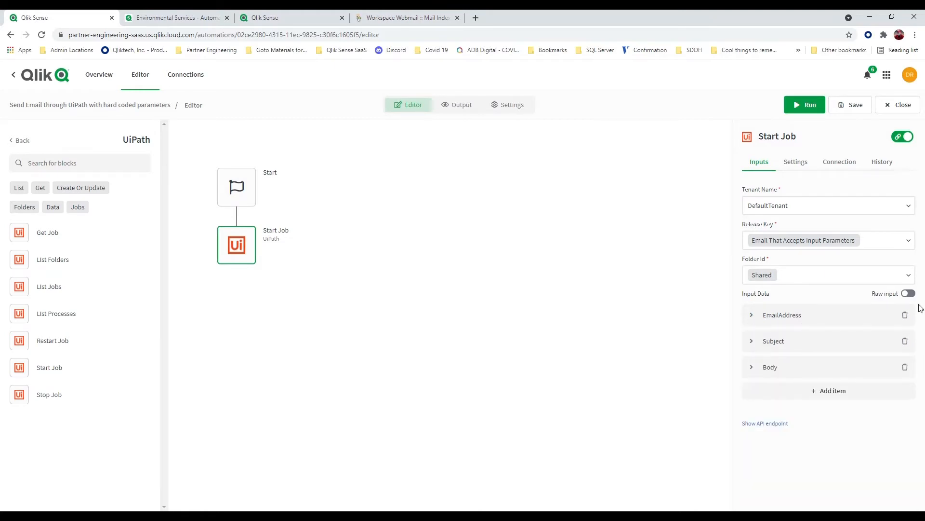
left_click(905, 315)
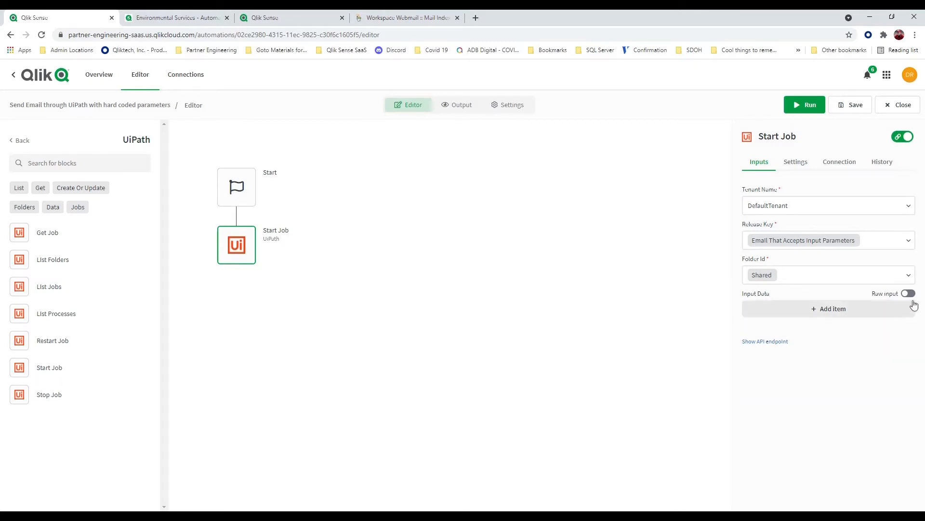
left_click(828, 308)
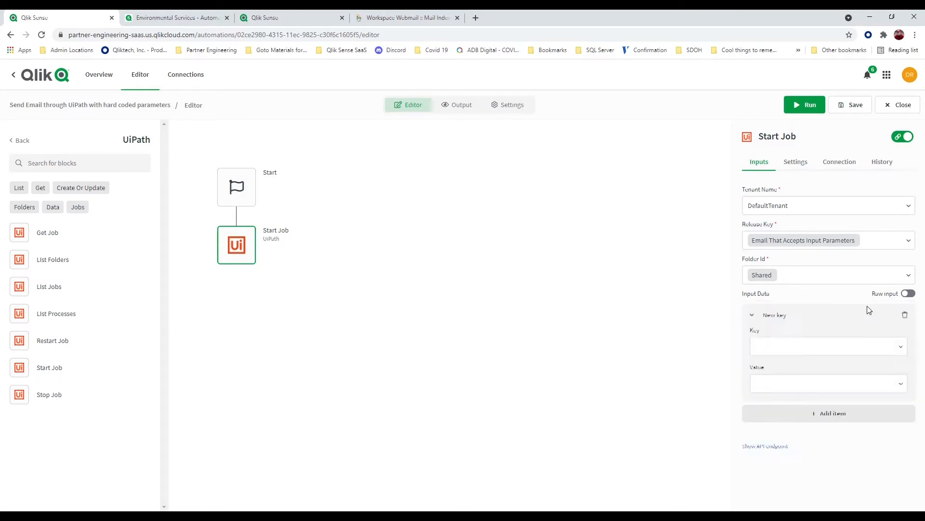
left_click(826, 346)
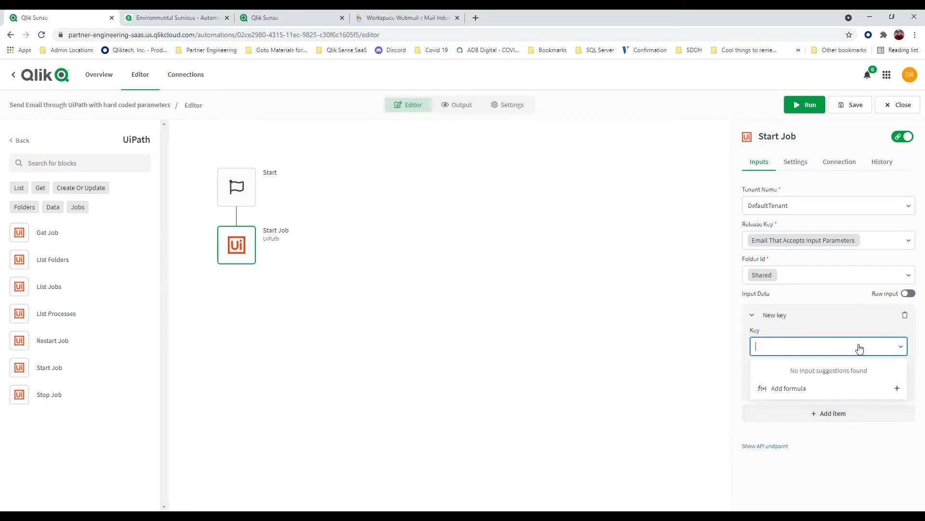
type("EmailAddress")
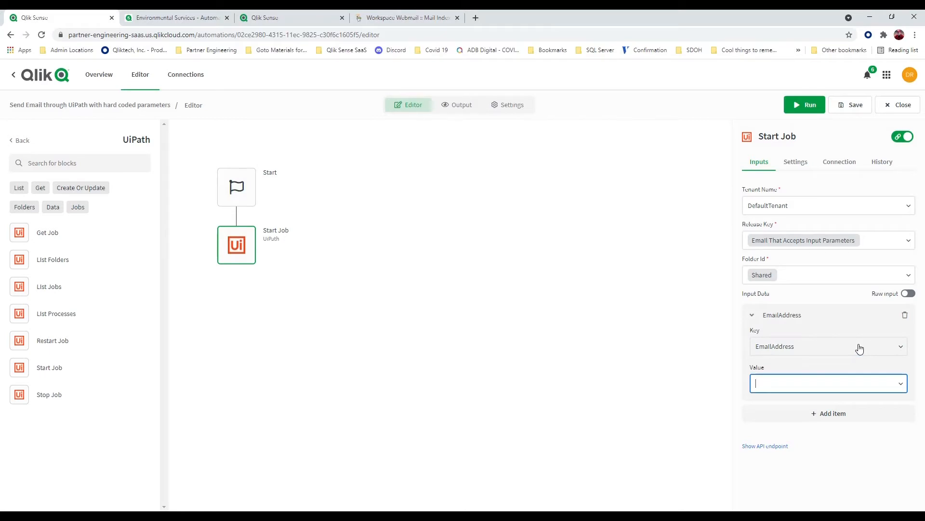
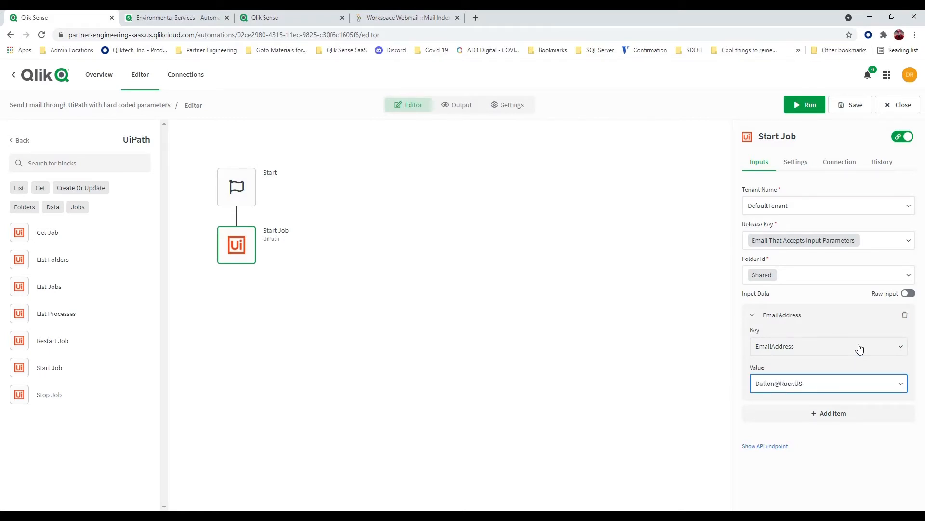
- Add a new Subject item and a Body item 'Some important message that is new'
left_click(828, 413)
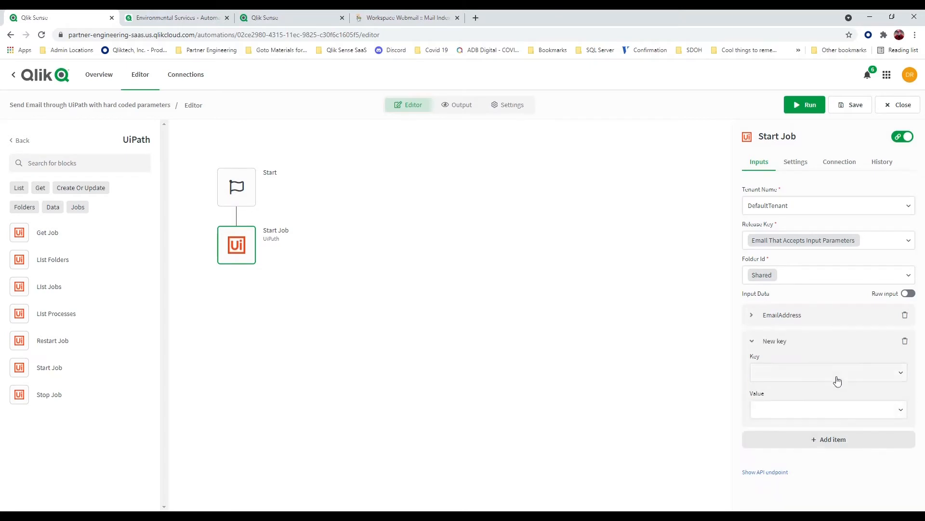
type("Subject")
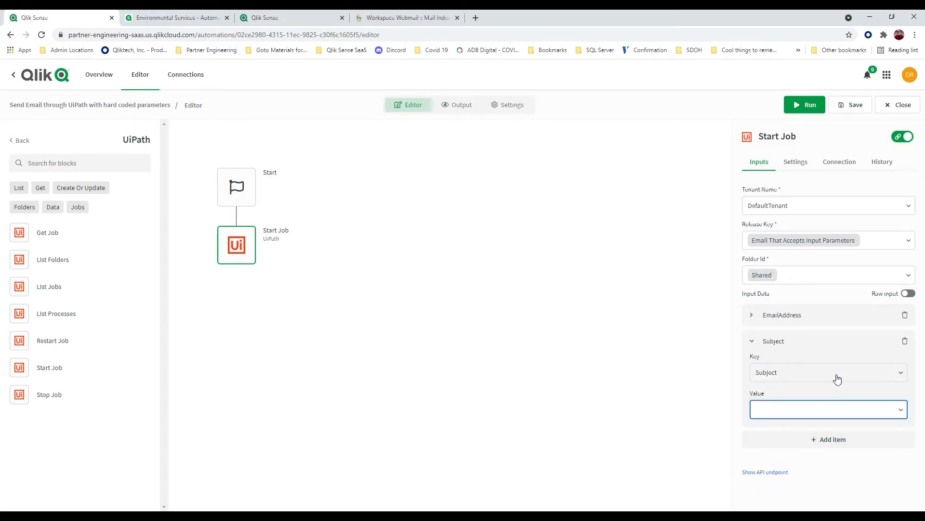
type("Some new subject line")
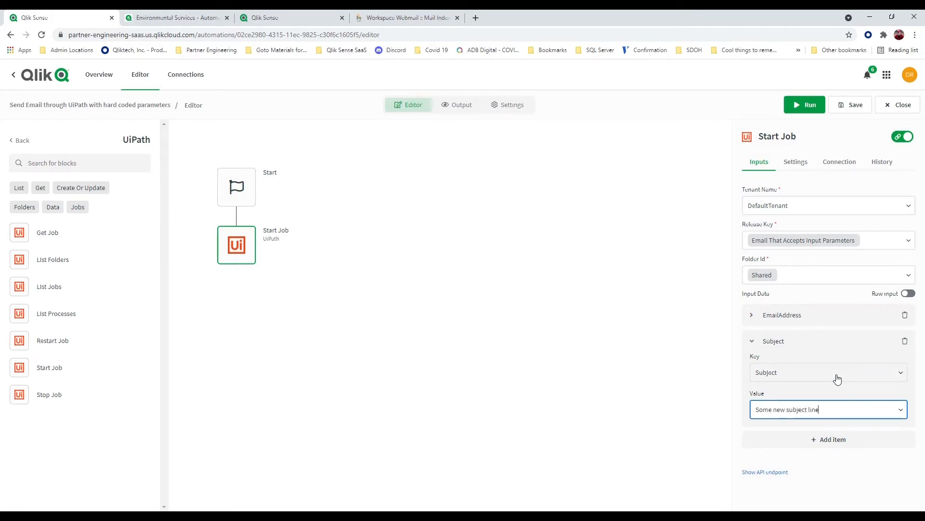
left_click(828, 439)
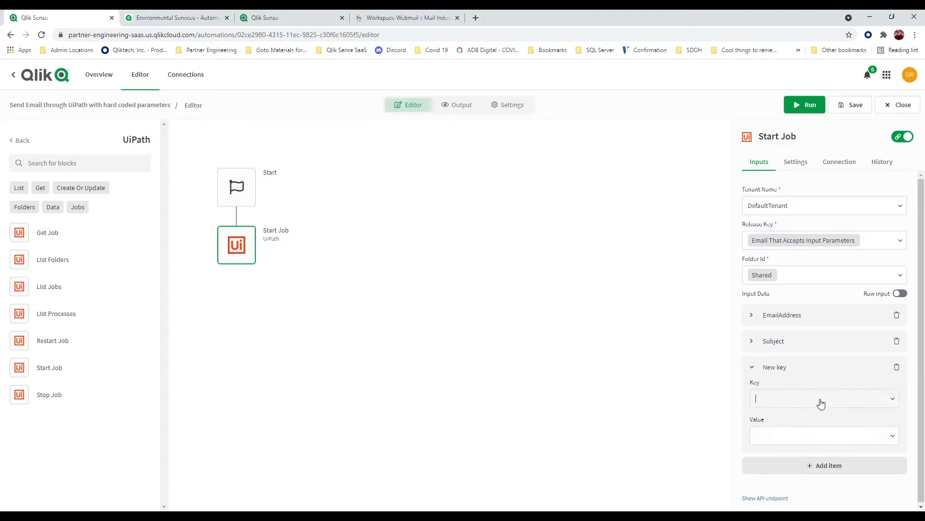
type("Body")
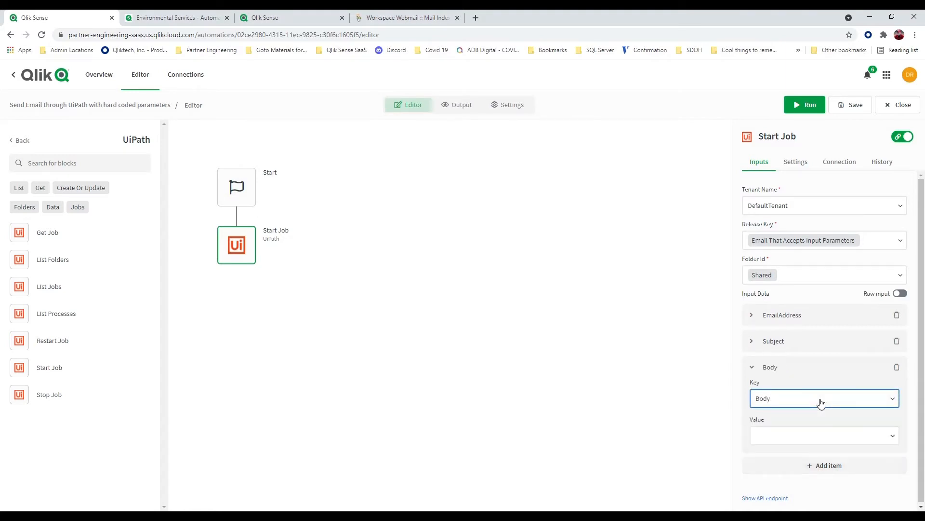
type("Some")
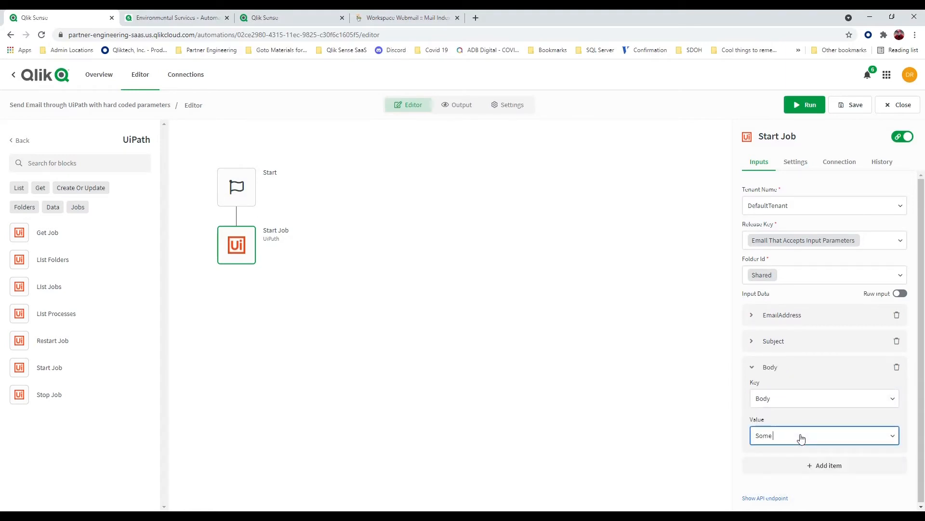
type("importan")
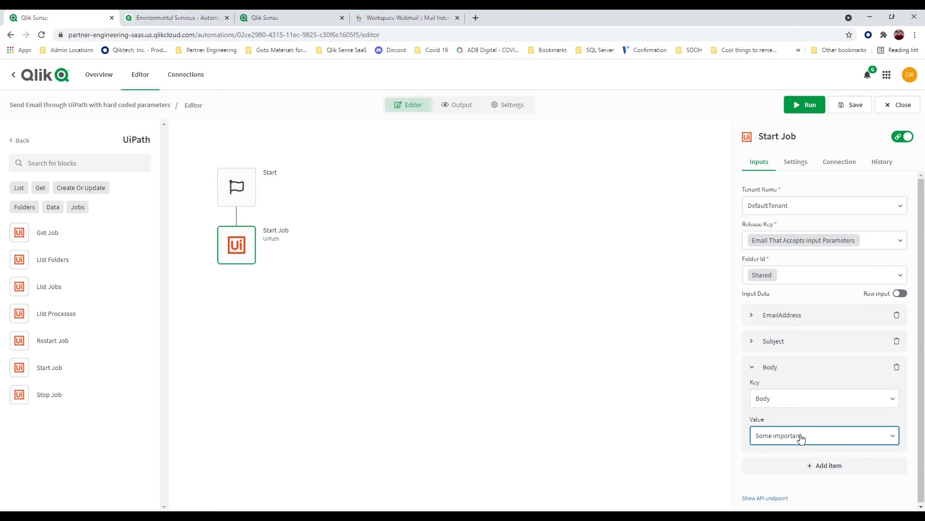
type("message")
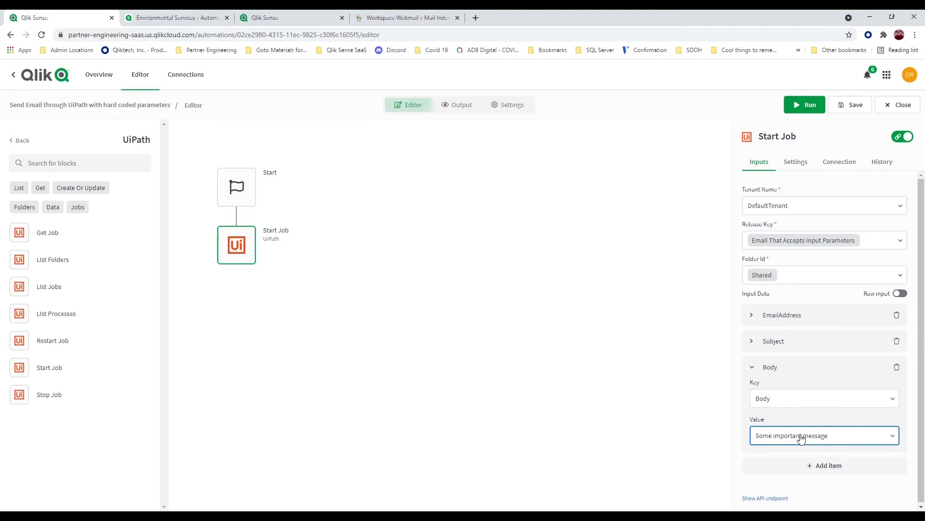
type("that is new")
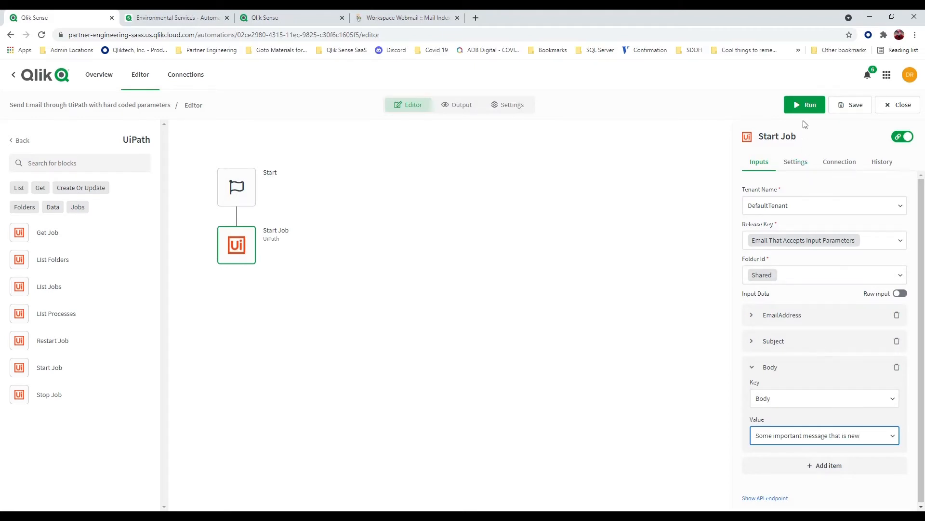
- Run the automation, confirm Start Job executed once, and switch to the webmail inbox
left_click(804, 104)
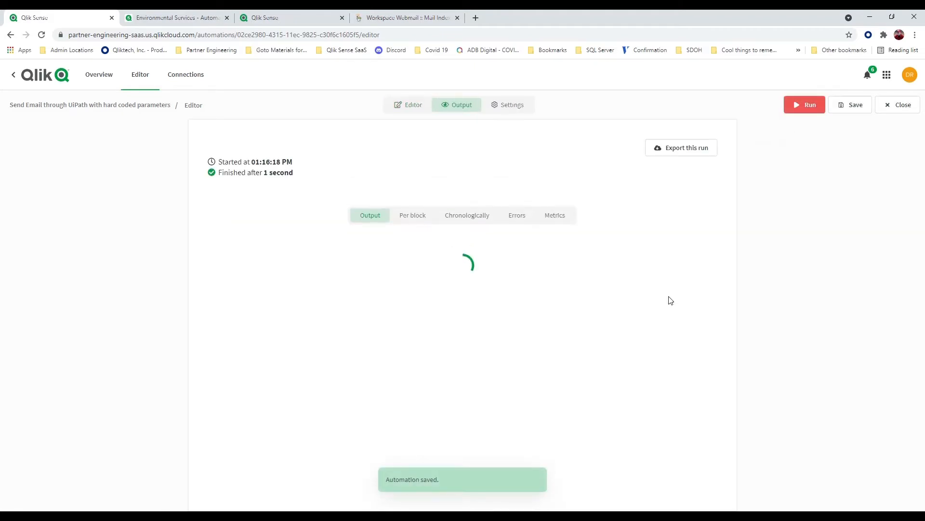
left_click(412, 215)
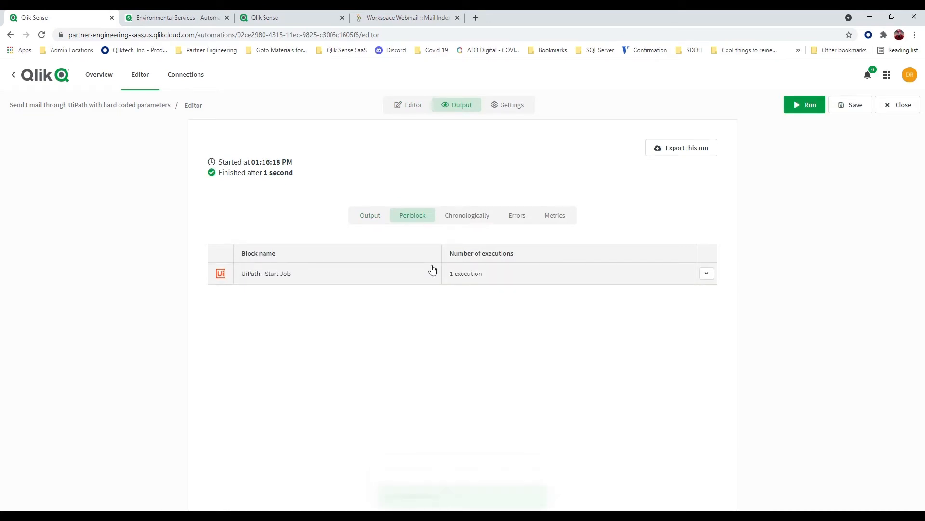
left_click(406, 17)
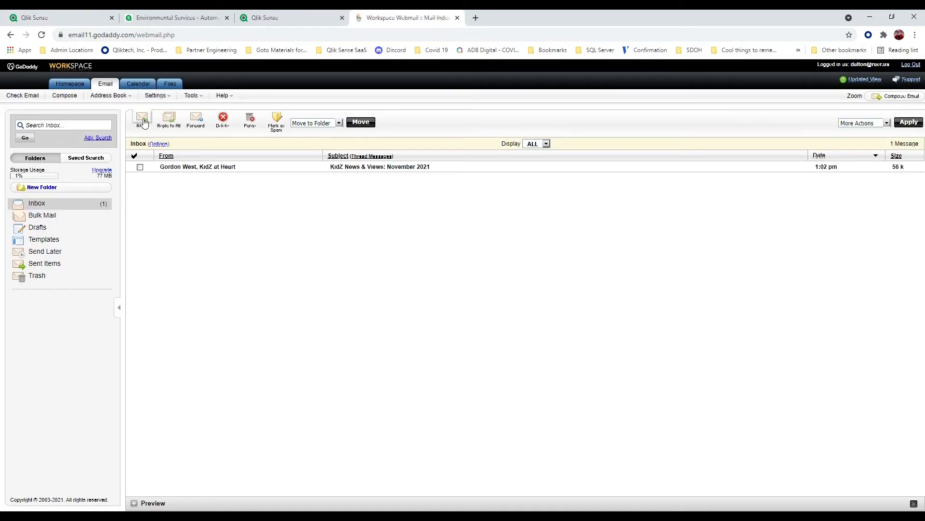
- Reload the inbox to see 'Some new subject line', then return to the run results
left_click(42, 35)
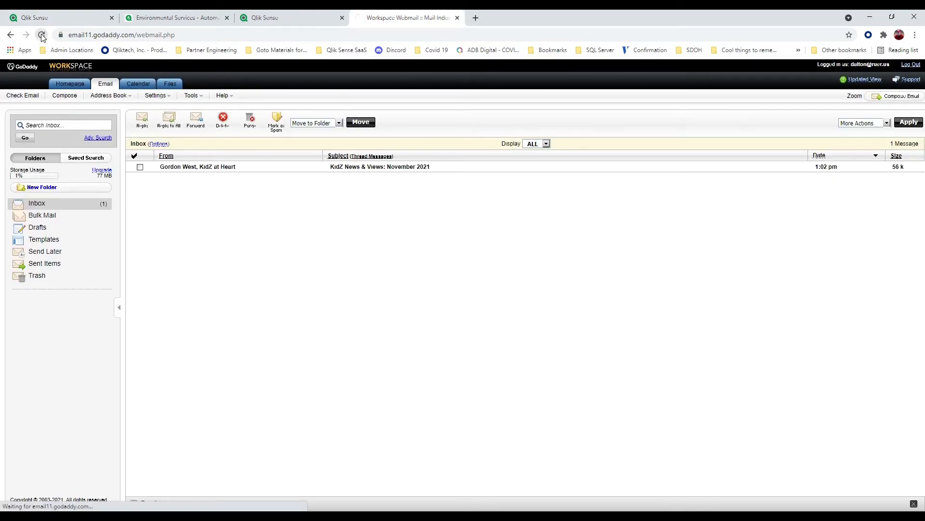
left_click(42, 34)
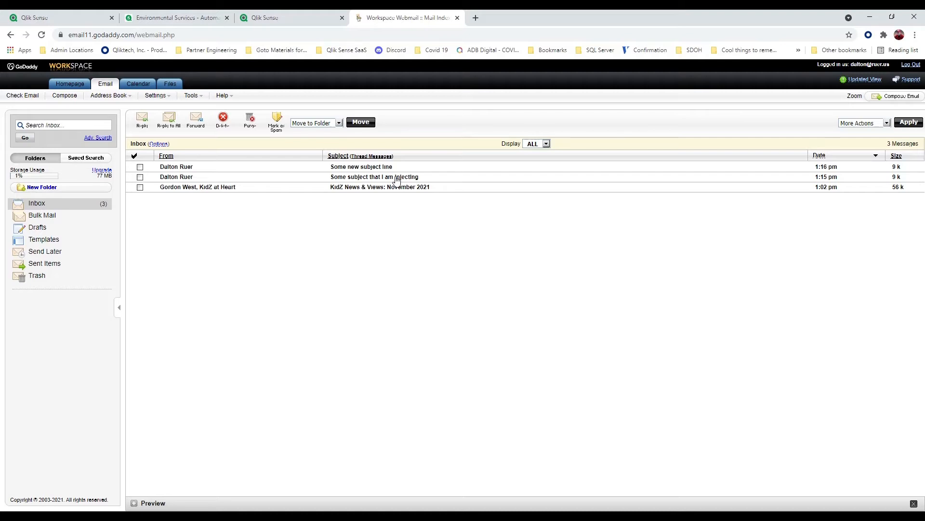
mouse_move(392, 167)
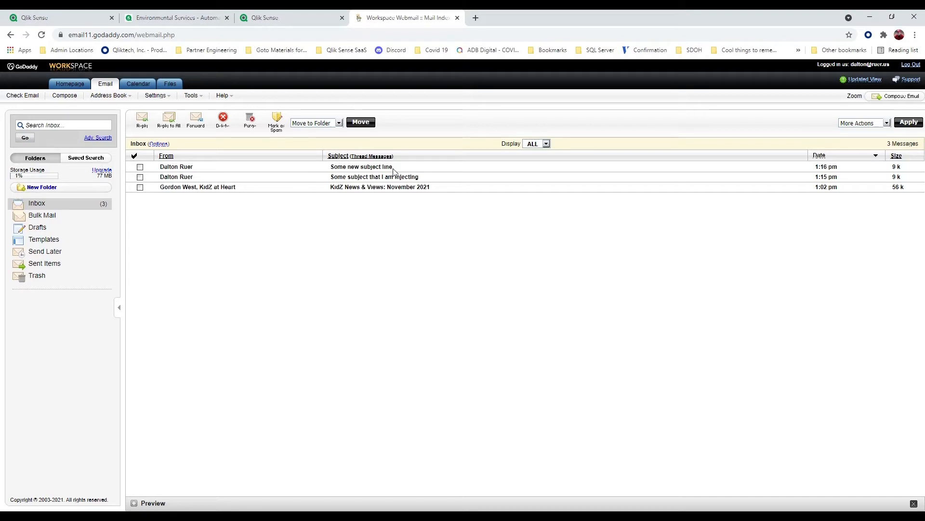
mouse_move(158, 140)
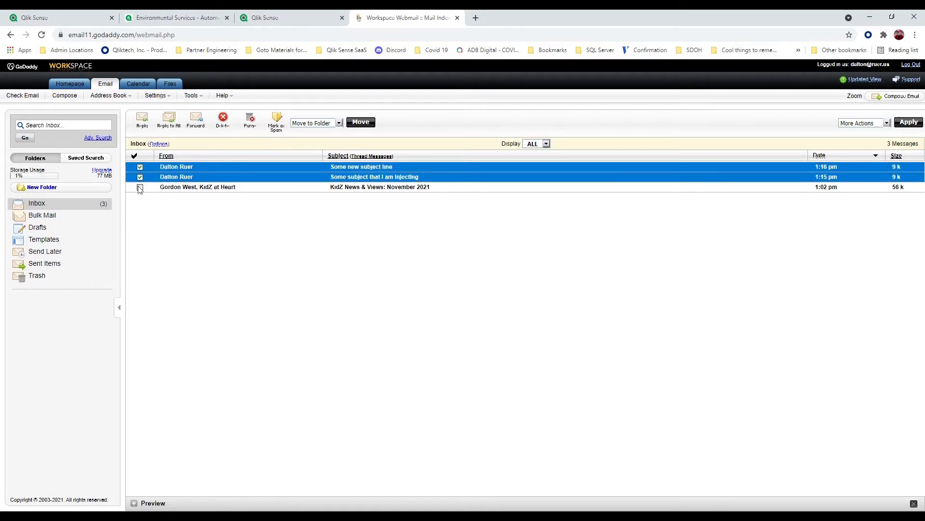
left_click(250, 118)
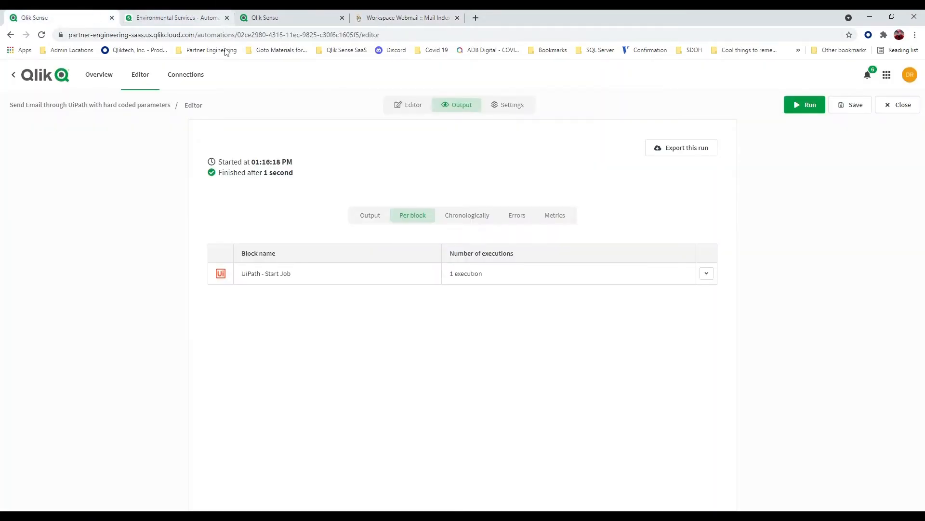
- Return to the automation editor, then switch to the Environmental Services app in Qlik Sense
left_click(413, 105)
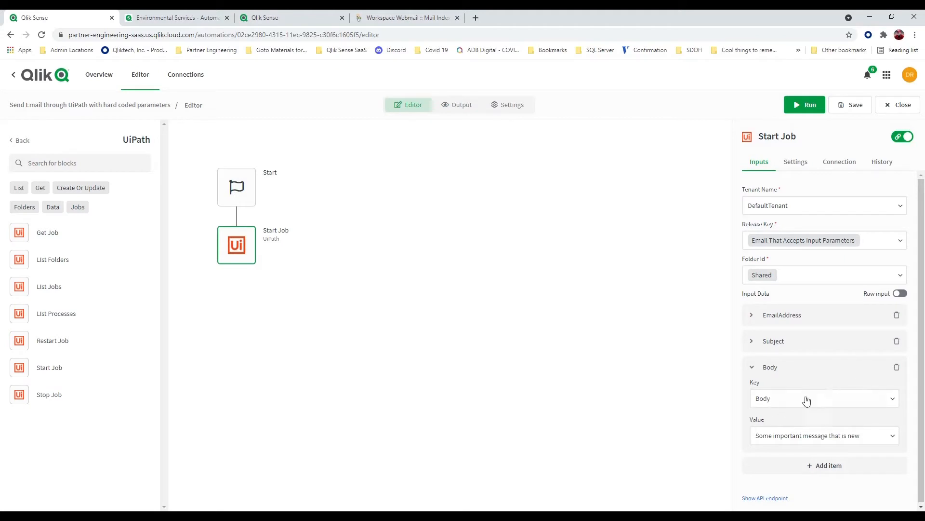
mouse_move(822, 356)
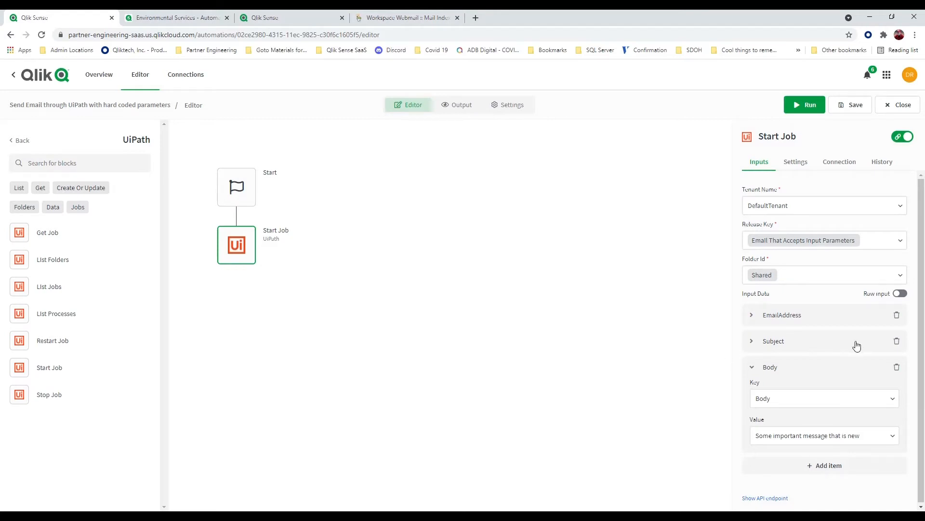
mouse_move(591, 297)
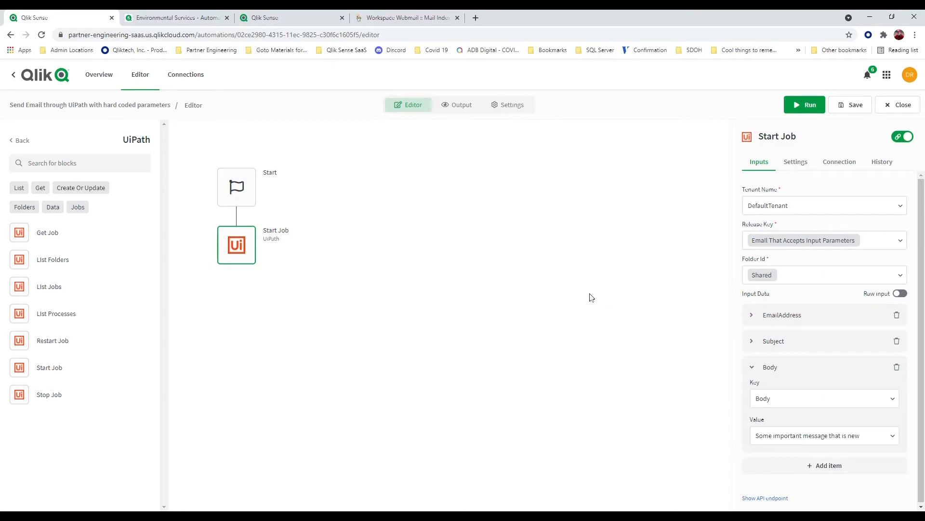
mouse_move(589, 297)
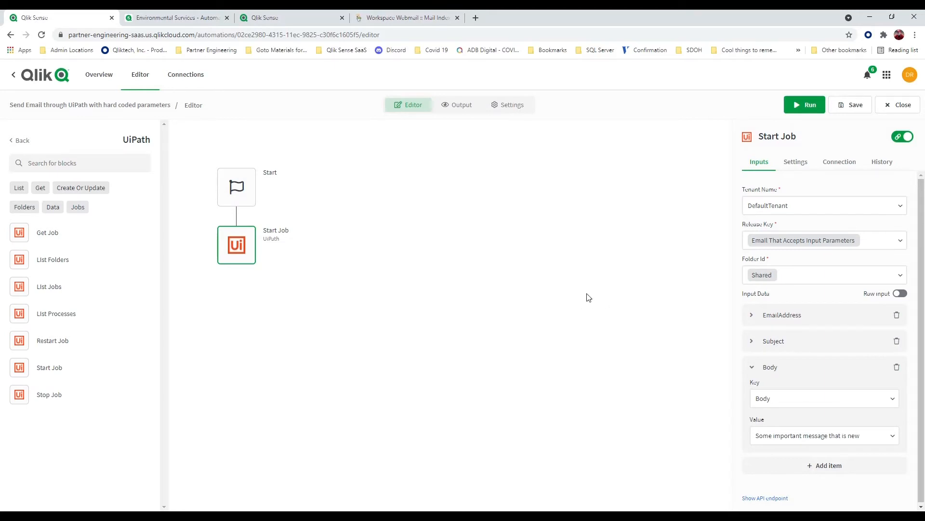
left_click(176, 17)
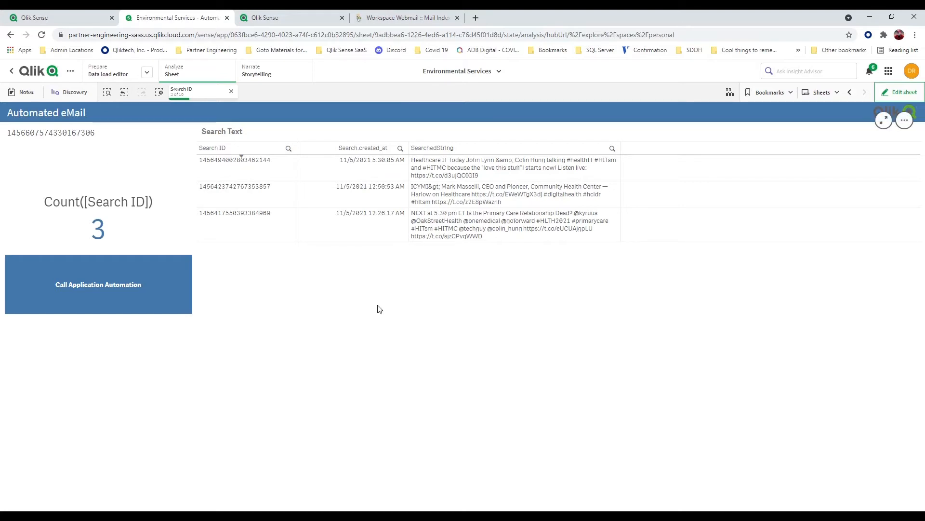
mouse_move(331, 289)
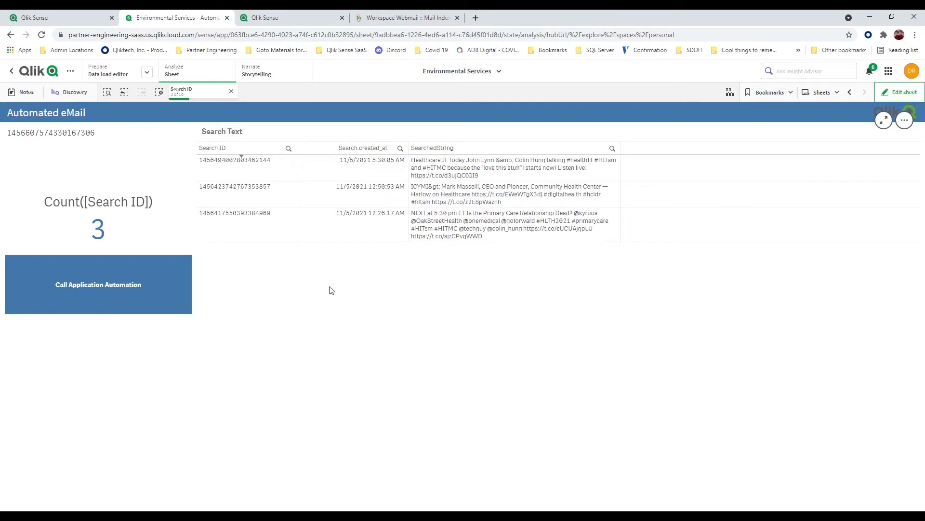
mouse_move(270, 231)
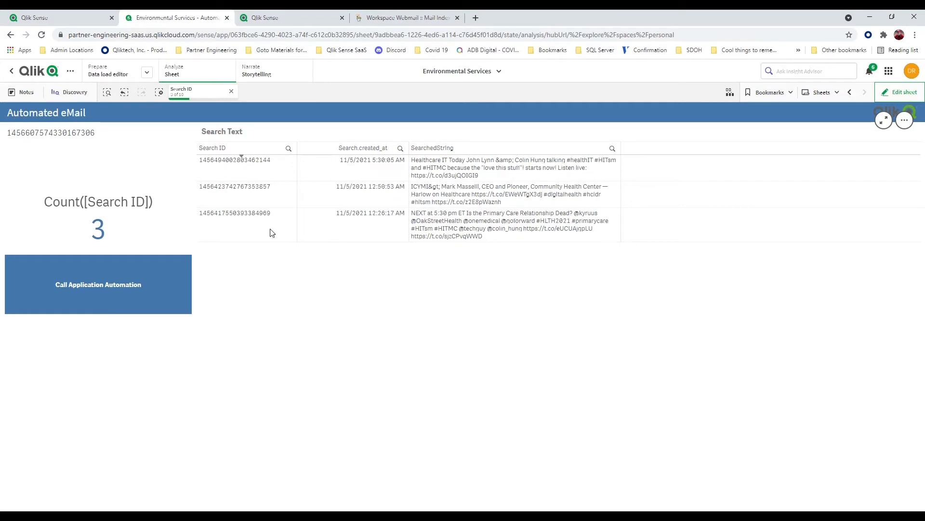
mouse_move(385, 220)
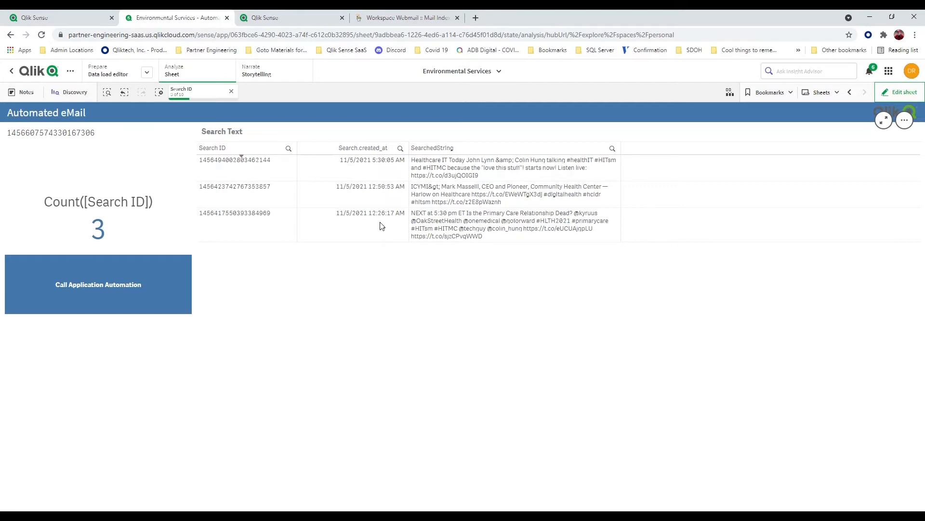
mouse_move(465, 235)
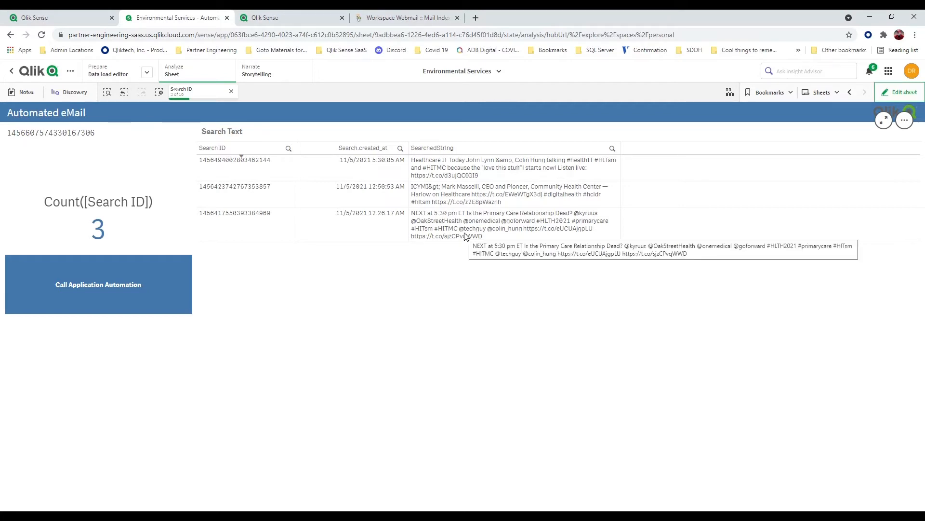
mouse_move(263, 323)
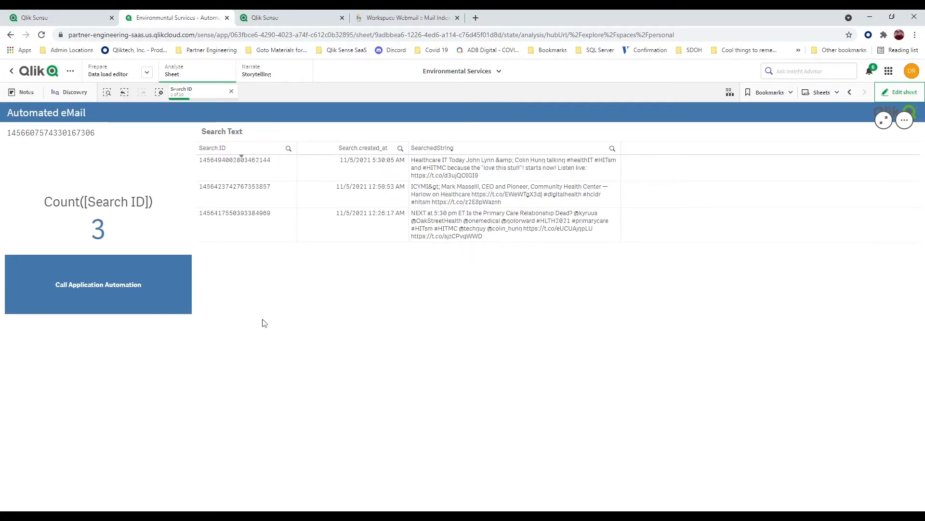
- Show the Call Application Automation button's Actions and navigation settings and its Automation dropdown
left_click(899, 92)
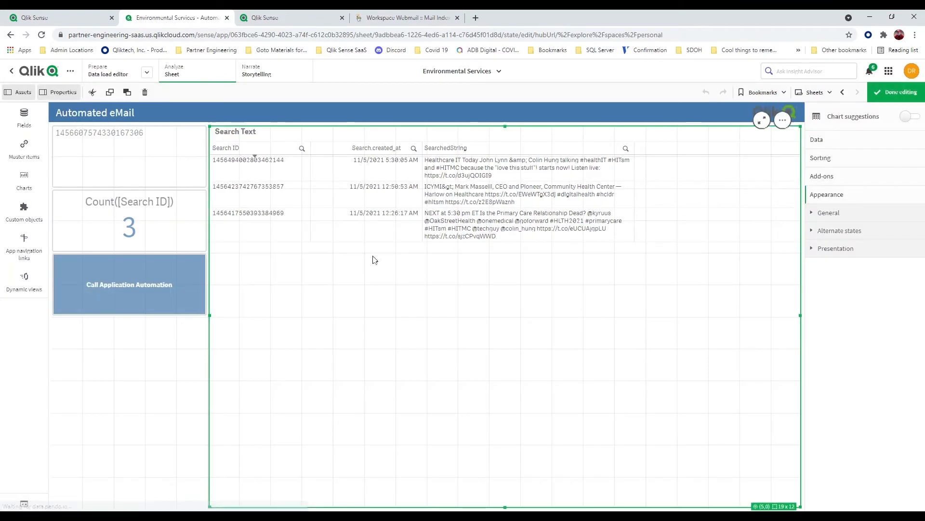
left_click(129, 284)
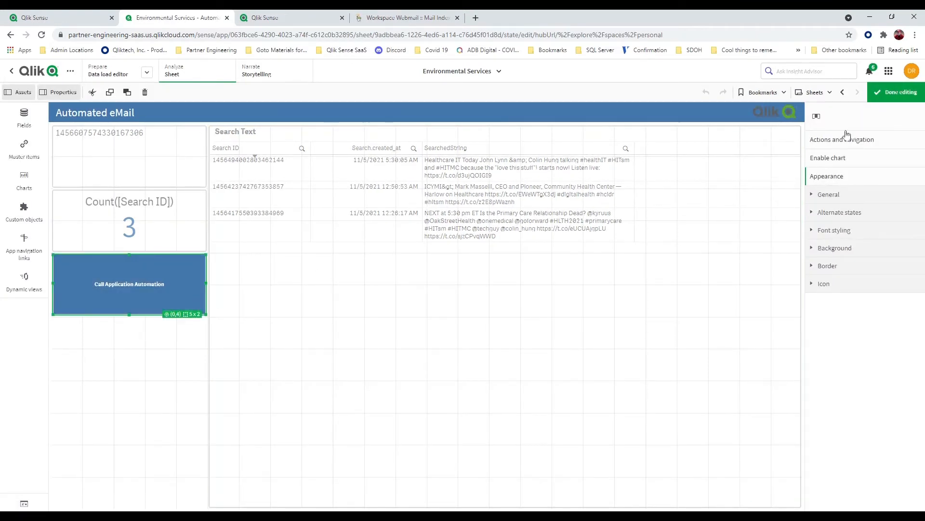
left_click(842, 139)
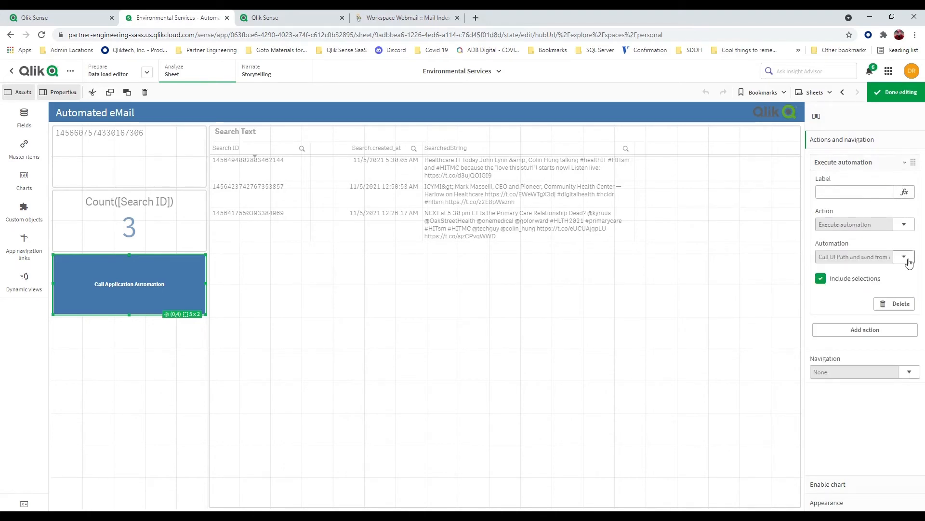
left_click(903, 256)
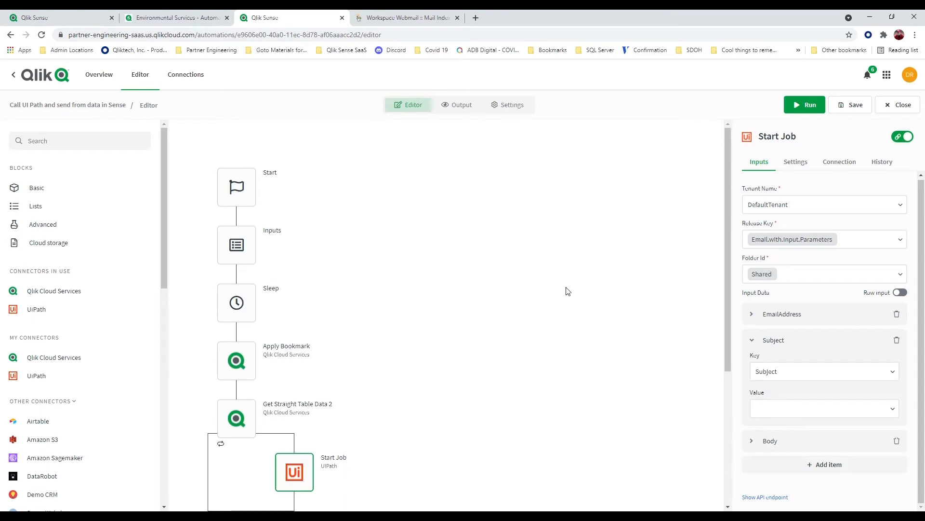
mouse_move(284, 266)
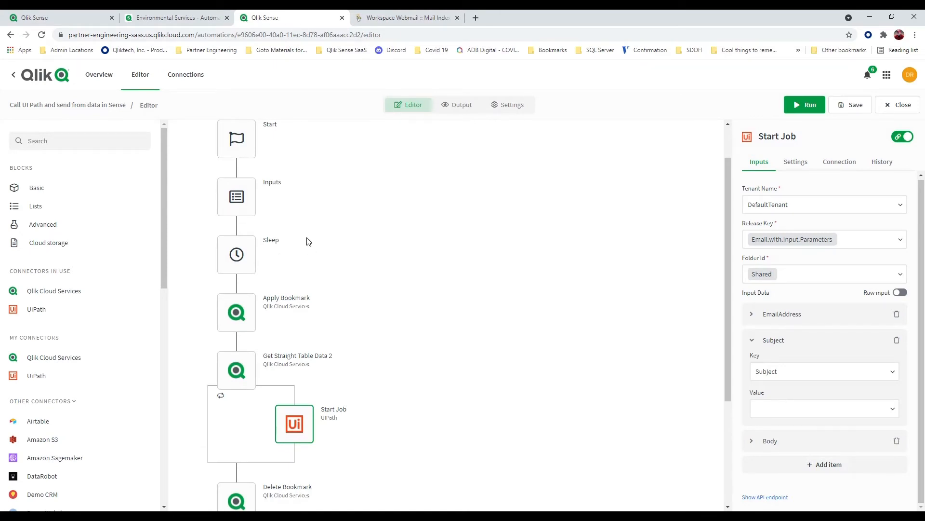
left_click(236, 196)
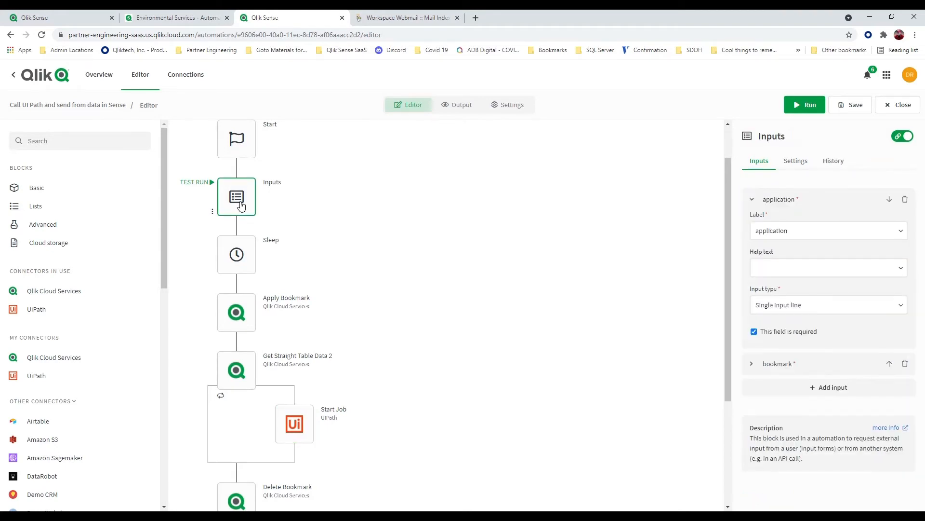
mouse_move(244, 155)
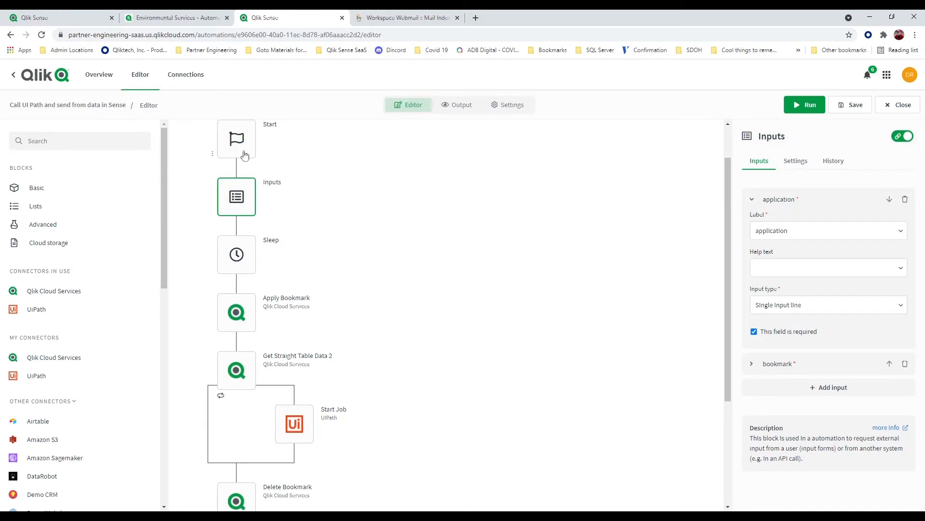
left_click(236, 138)
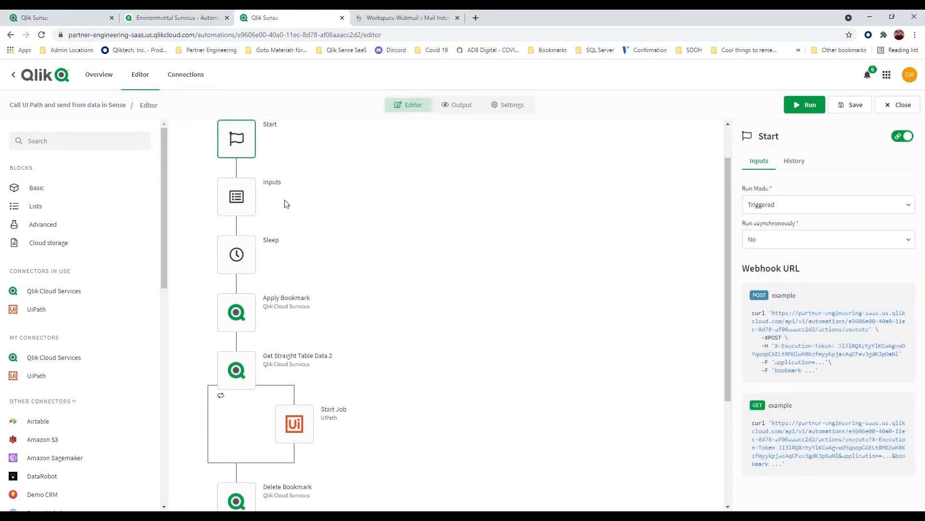
left_click(236, 196)
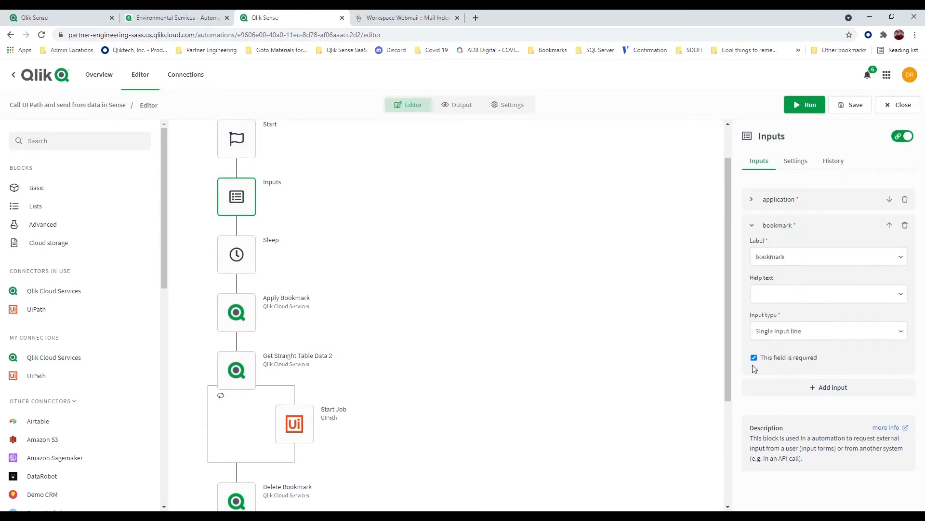
left_click(175, 18)
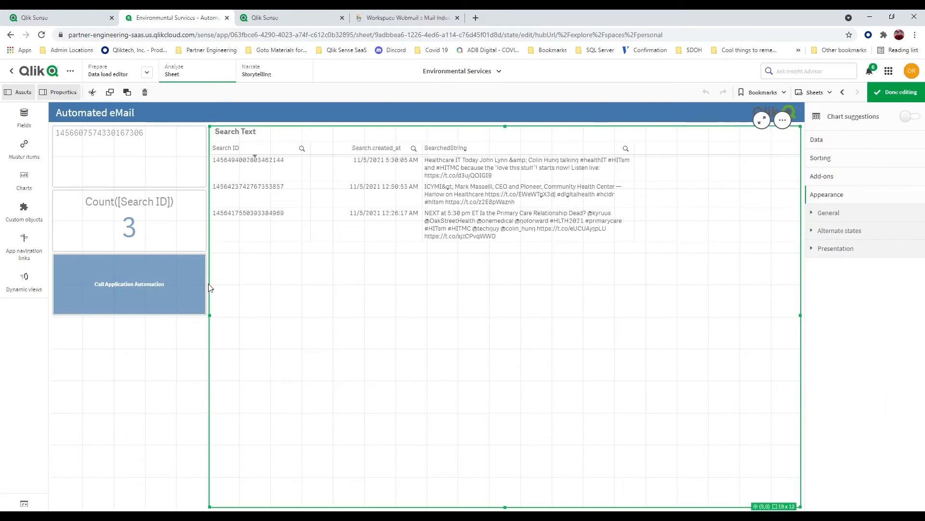
left_click(129, 284)
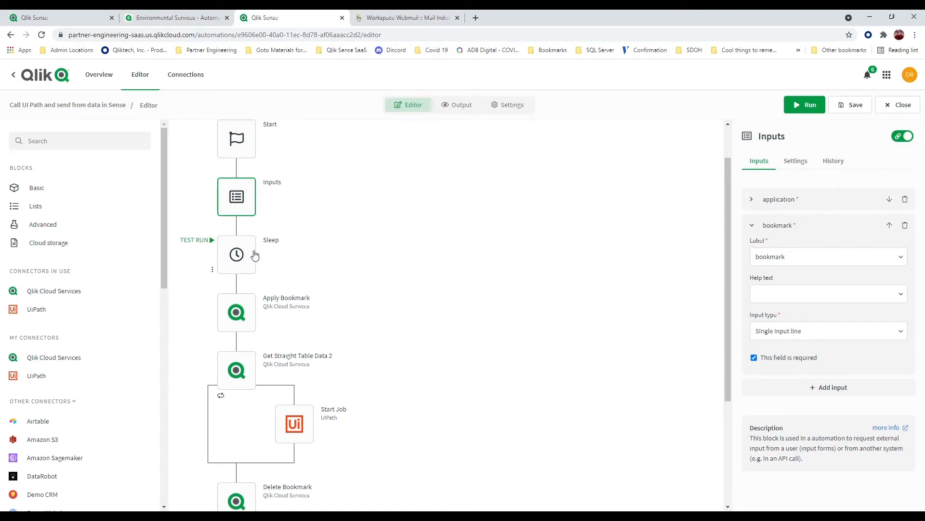
mouse_move(246, 265)
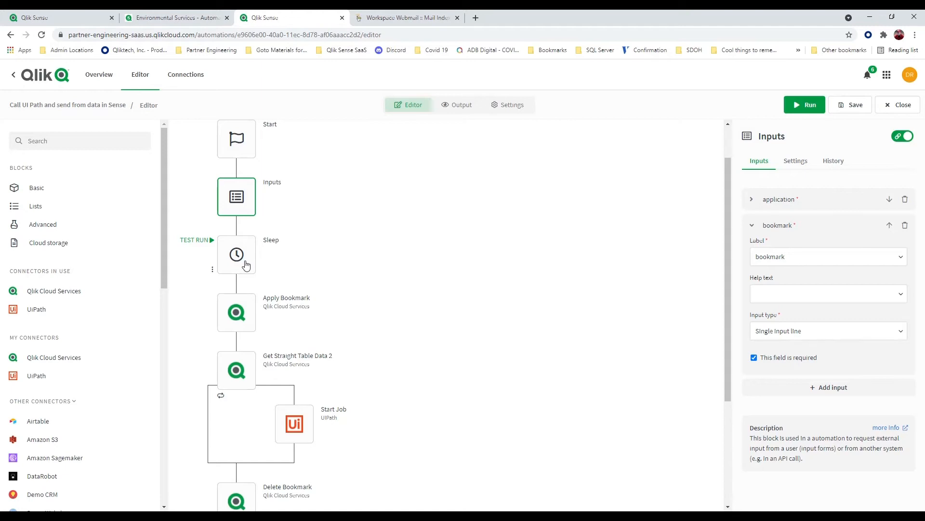
- Review Apply Bookmark's inputs and Get Straight Table Data 2's sheet and object IDs
left_click(236, 312)
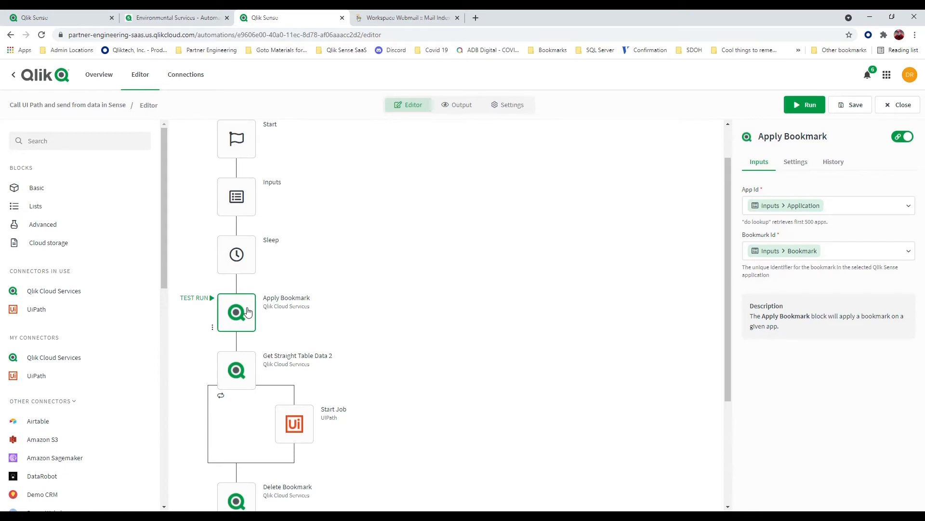
mouse_move(712, 224)
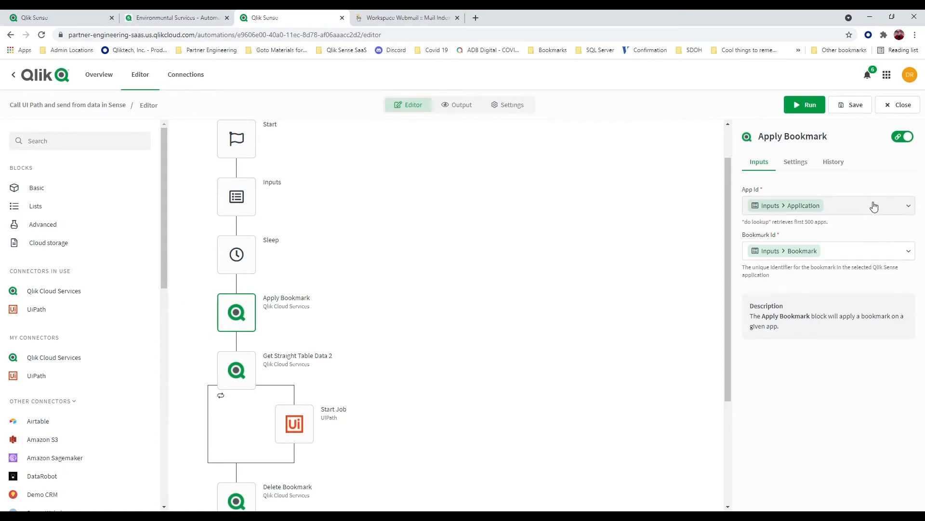
mouse_move(874, 205)
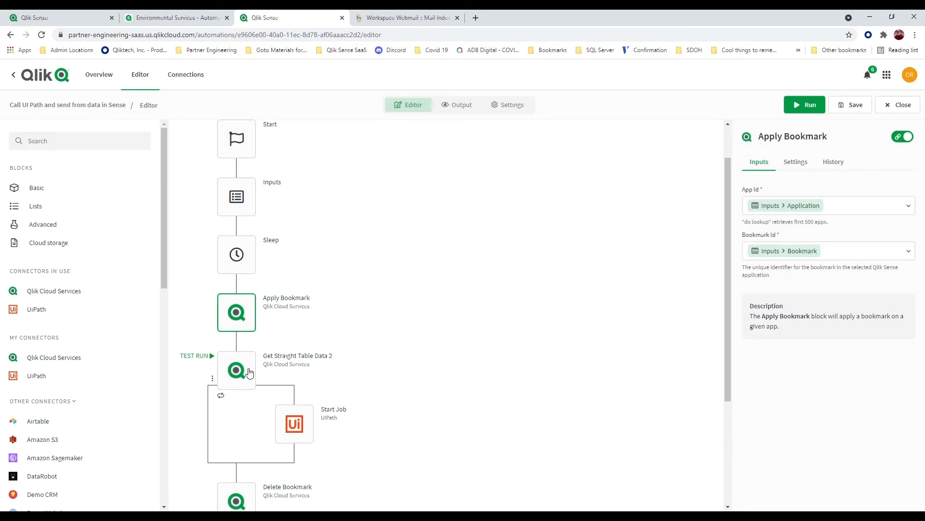
left_click(236, 370)
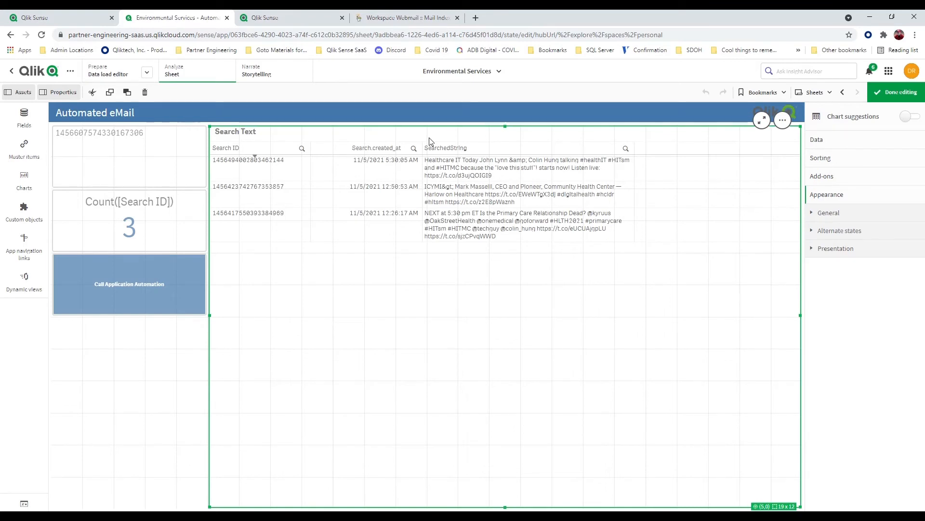
left_click(289, 18)
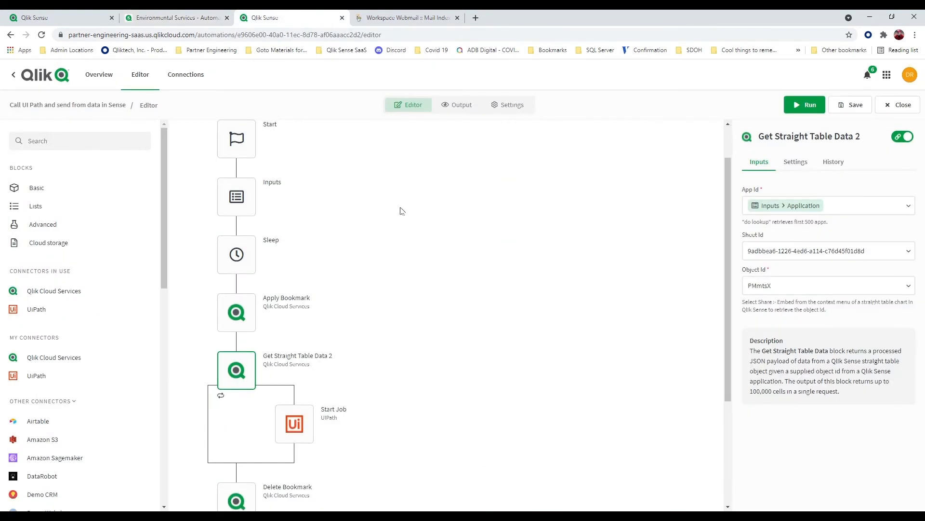
mouse_move(469, 282)
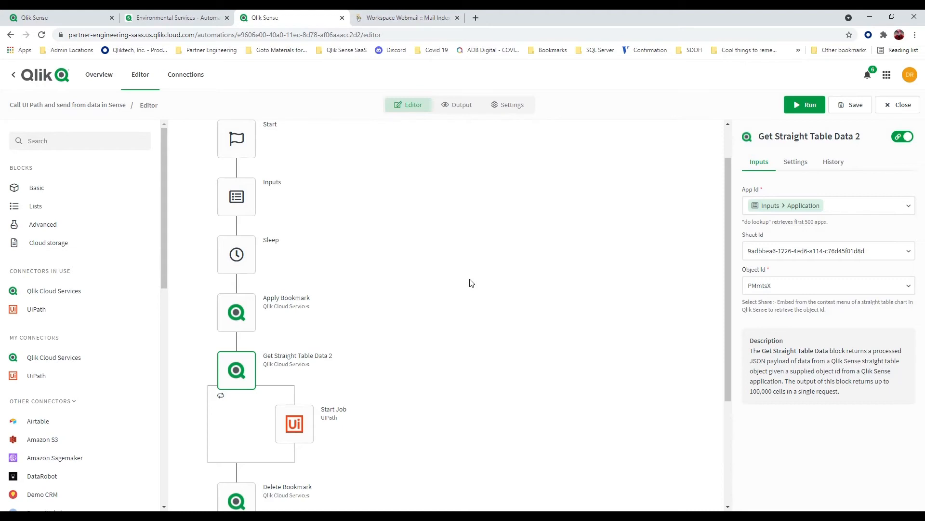
- Scroll the canvas down to the looped Start Job and Delete Bookmark blocks
scroll("down", 3)
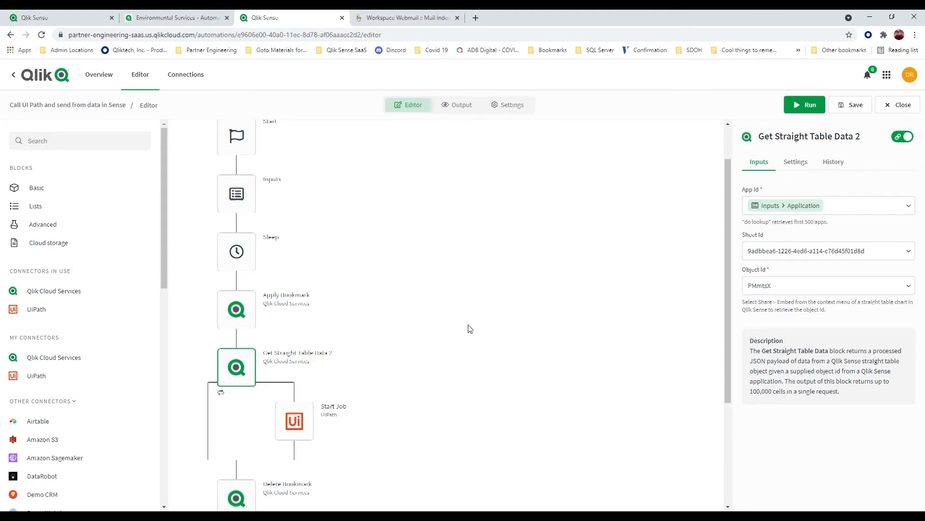
scroll("down", 3)
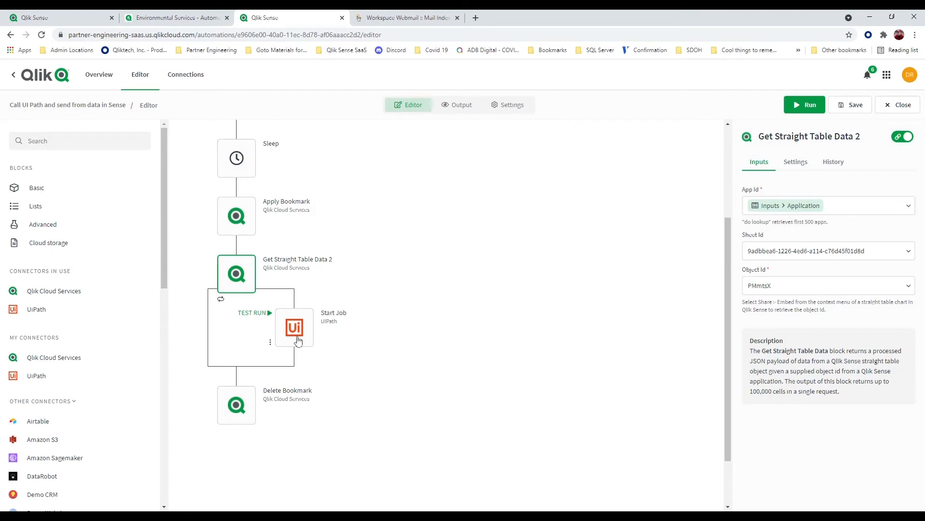
- In the looped Start Job, check EmailAddress and open the Subject value's data picker
left_click(294, 327)
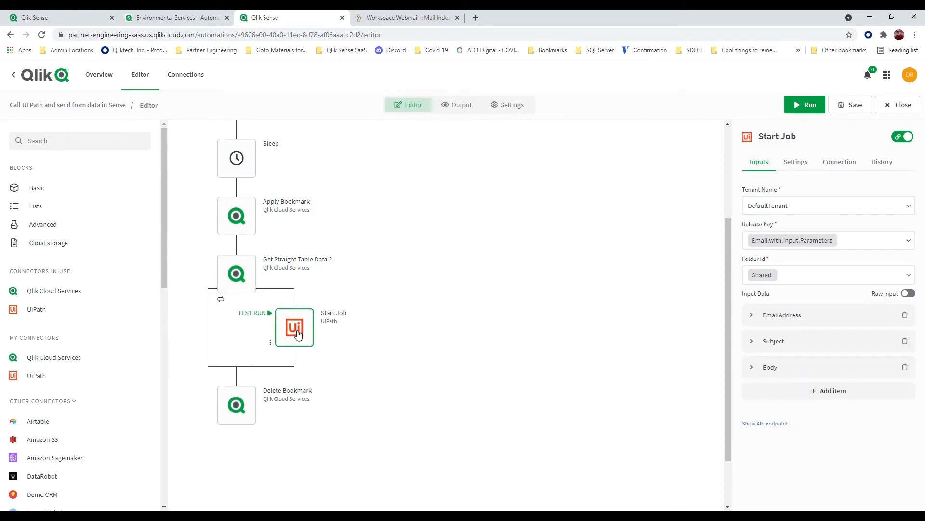
mouse_move(347, 329)
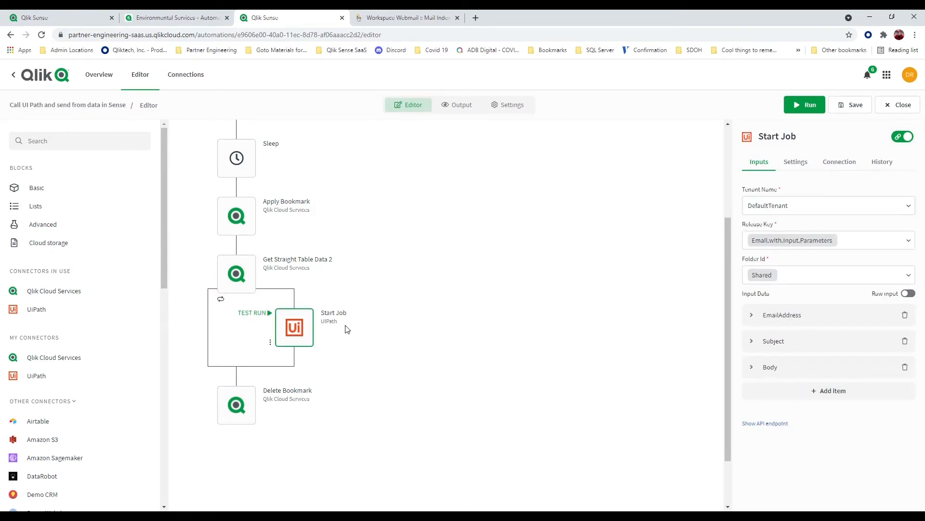
mouse_move(841, 205)
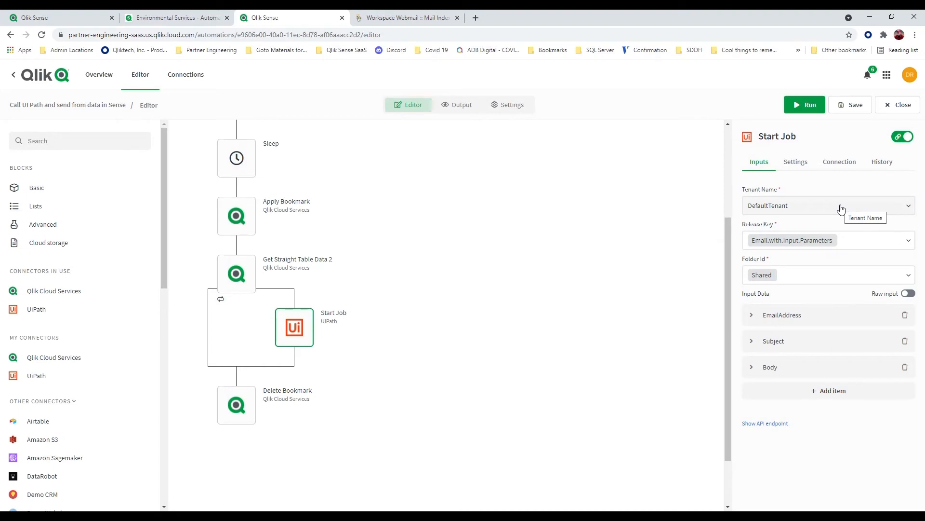
mouse_move(873, 246)
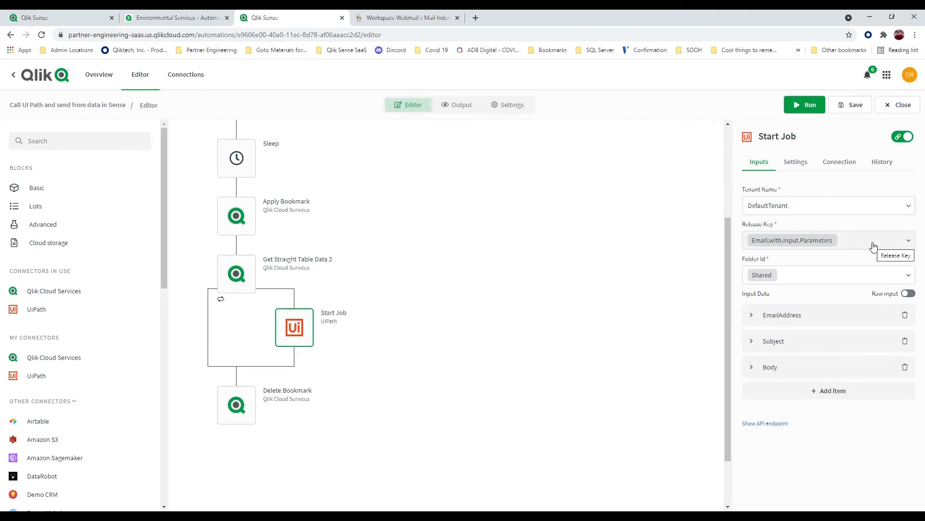
mouse_move(855, 254)
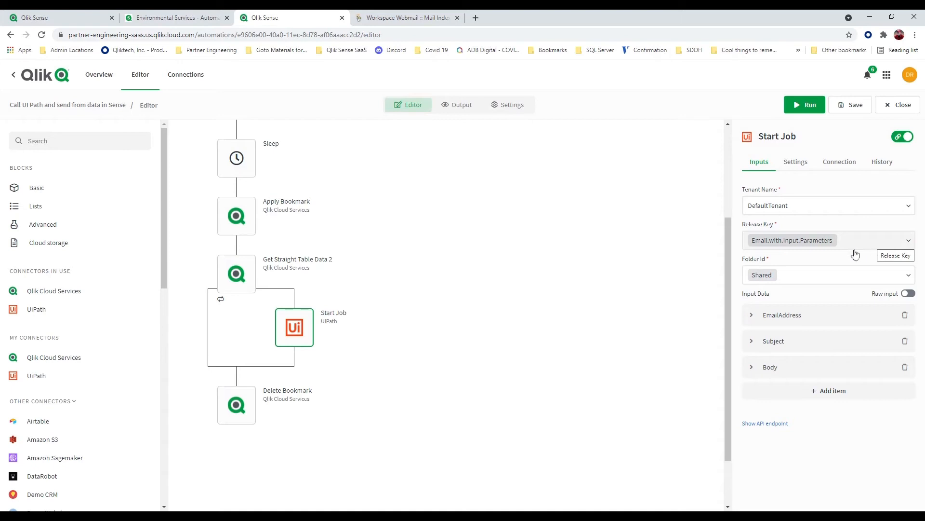
mouse_move(772, 311)
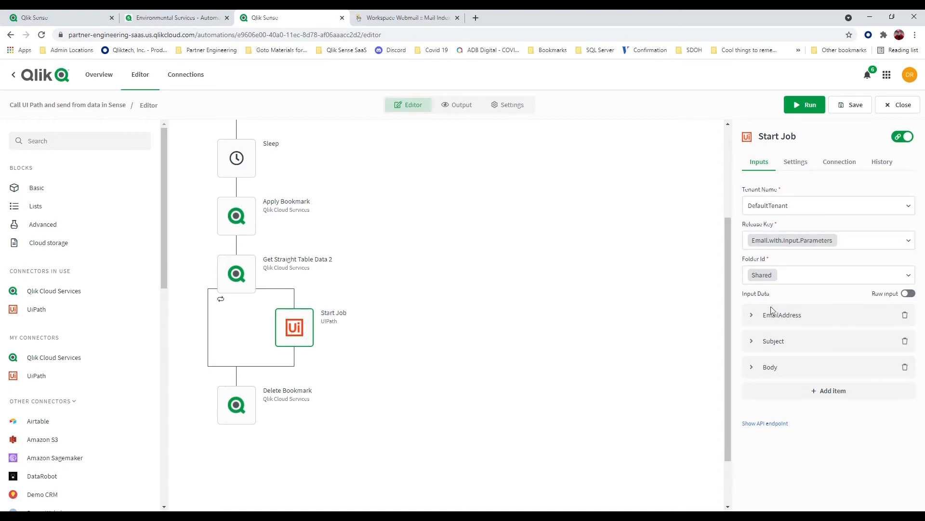
left_click(752, 315)
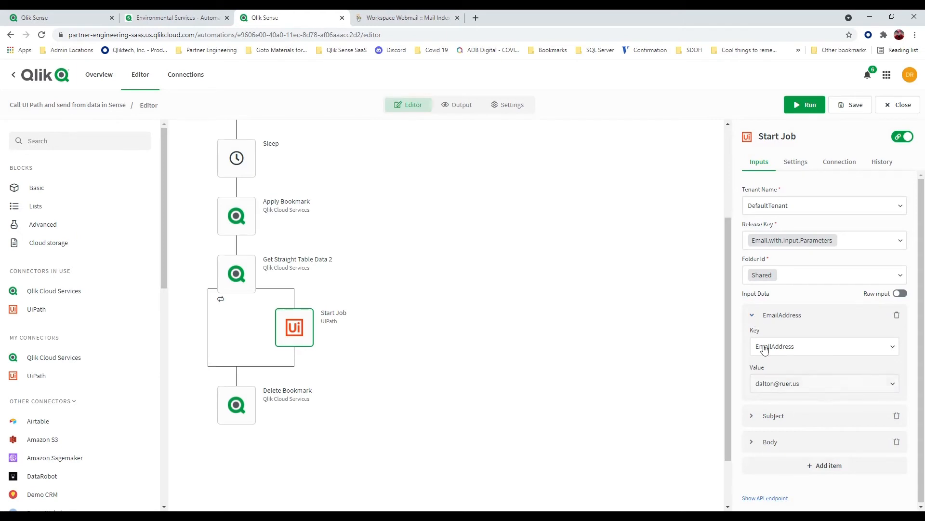
left_click(752, 315)
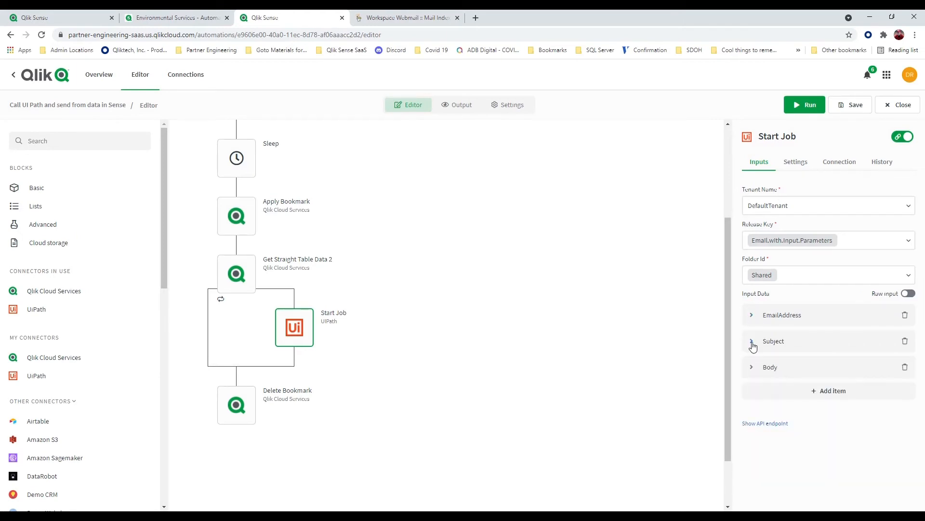
left_click(774, 341)
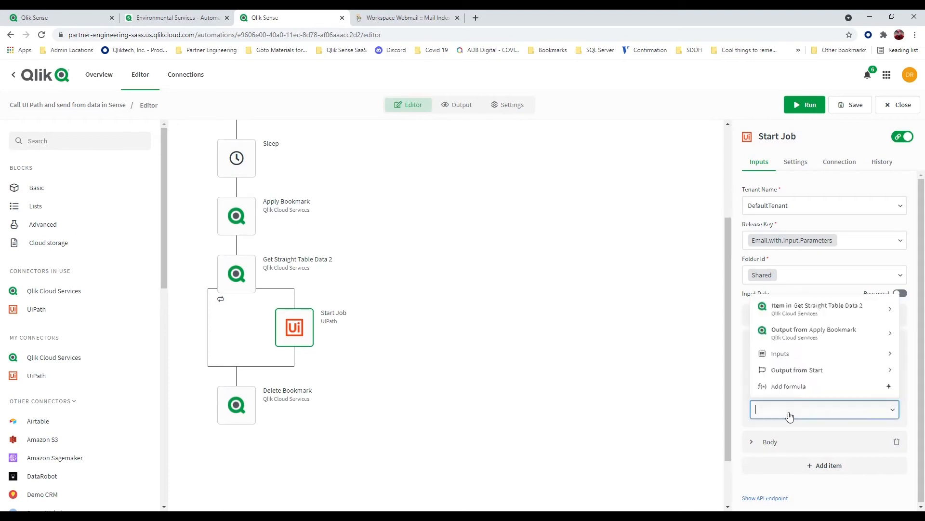
mouse_move(610, 262)
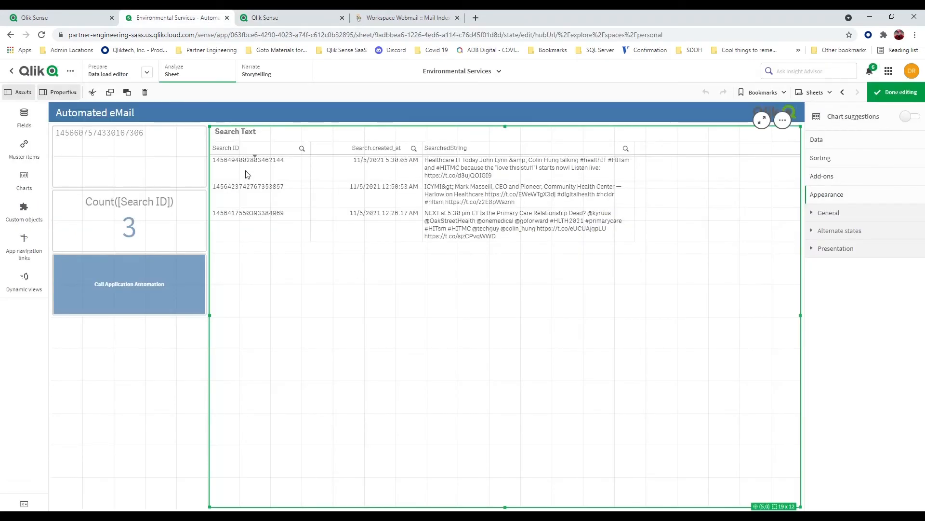
mouse_move(264, 116)
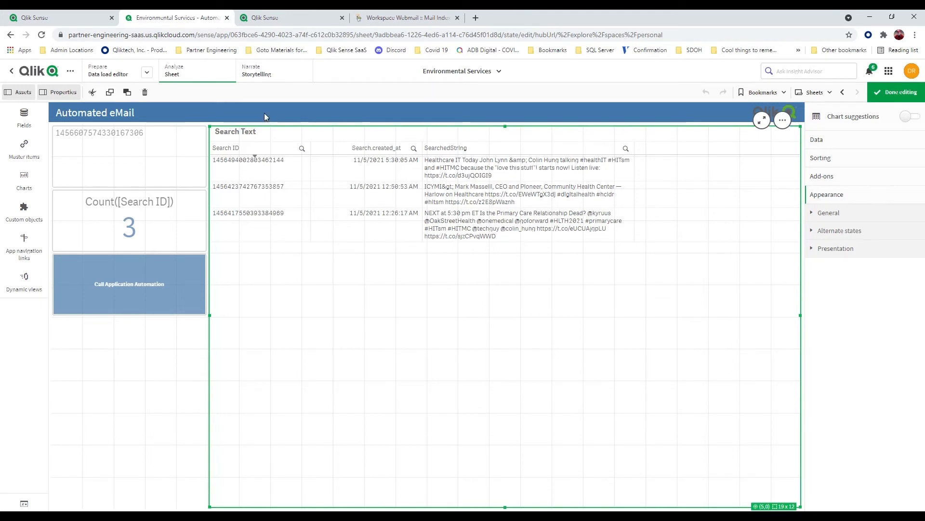
- Map the Subject value to Get Straight Table Data 2 > Item > Search ID
left_click(289, 17)
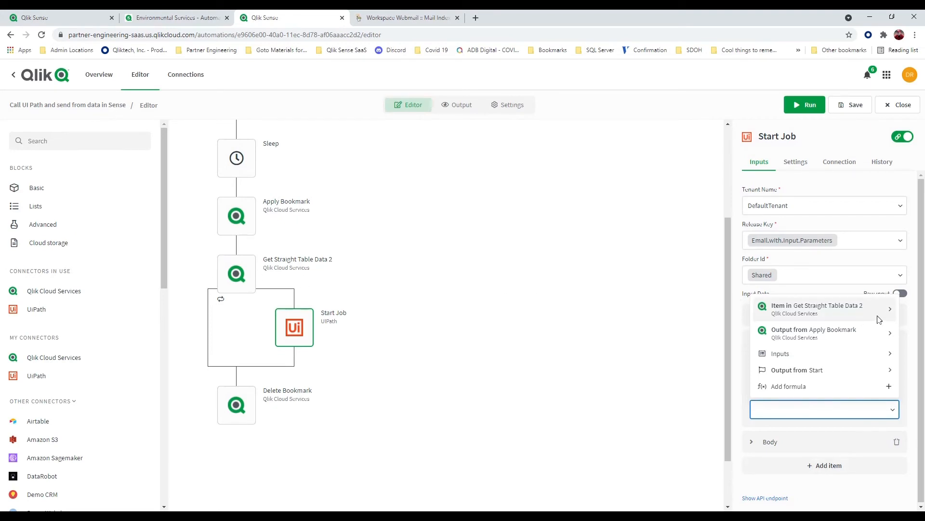
left_click(817, 309)
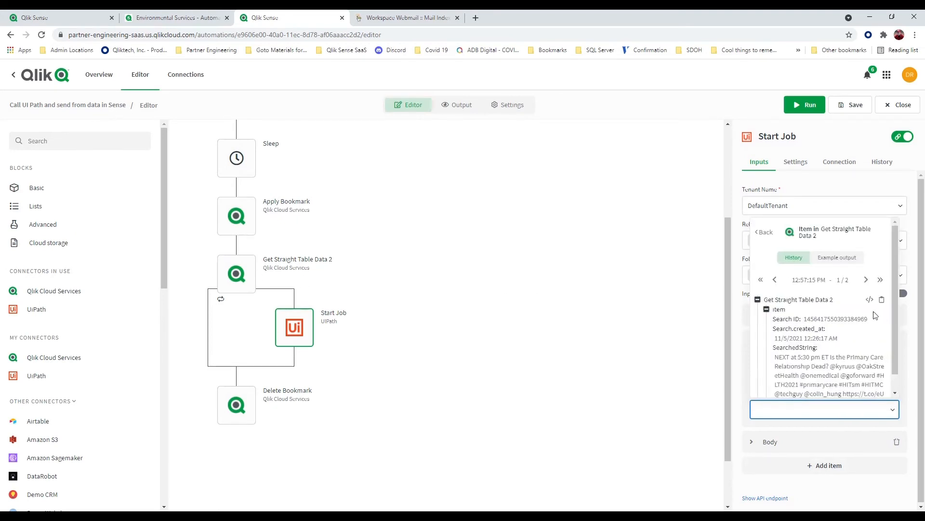
scroll("down", 3)
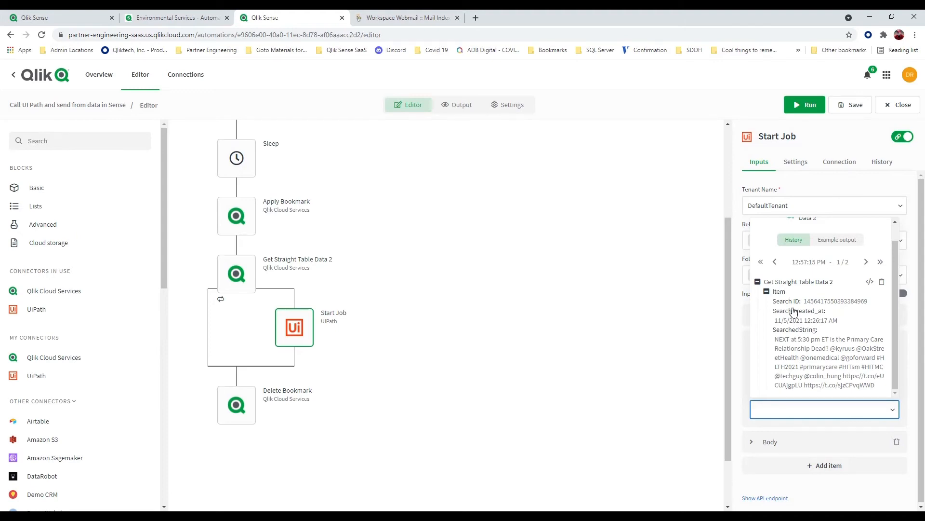
mouse_move(794, 310)
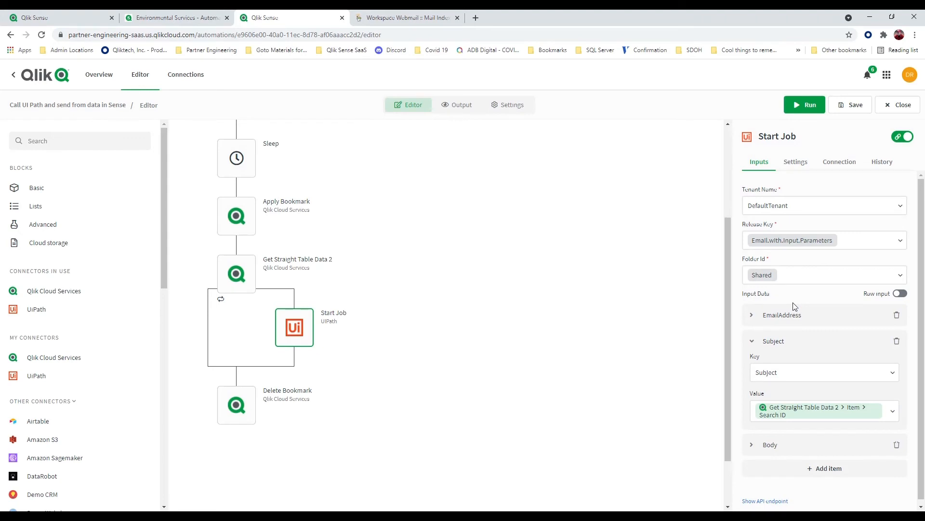
- Map the Body value to Get Straight Table Data 2 > Item > Searched String
left_click(770, 341)
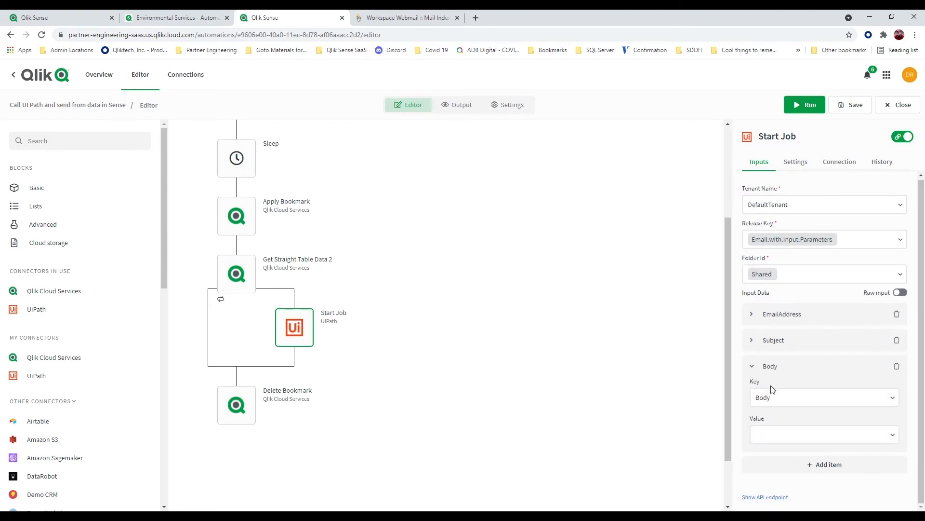
left_click(823, 434)
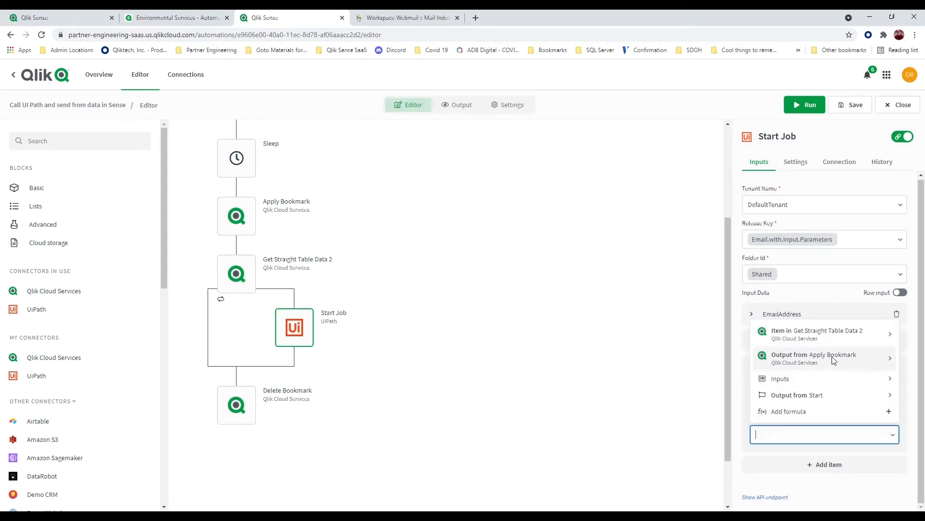
left_click(816, 334)
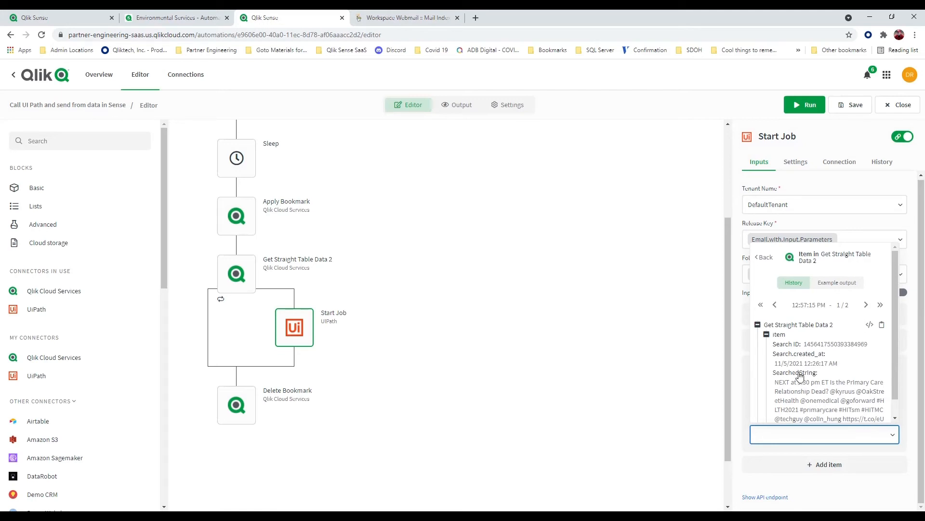
left_click(795, 372)
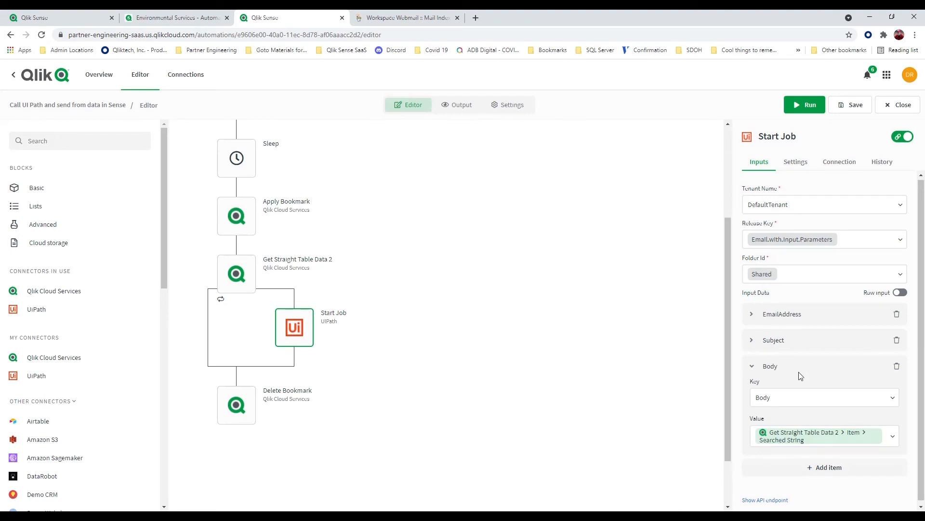
mouse_move(756, 350)
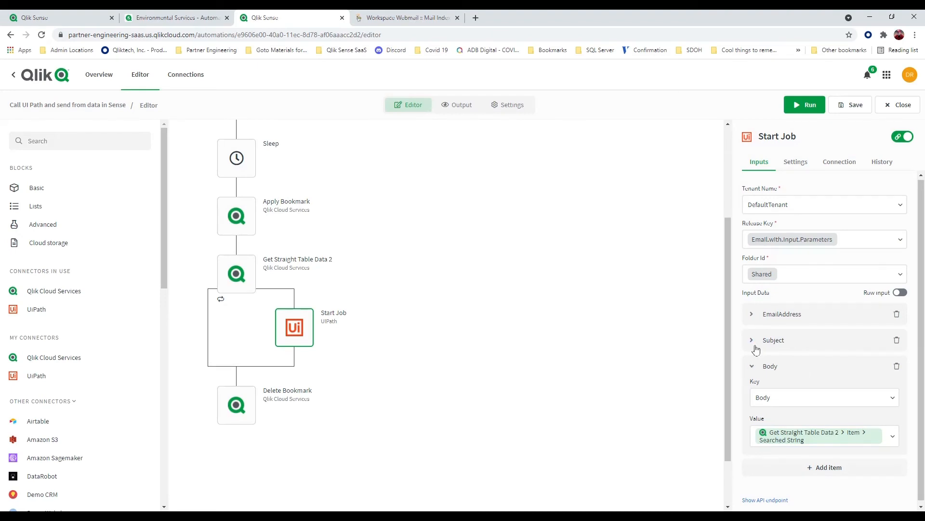
left_click(774, 339)
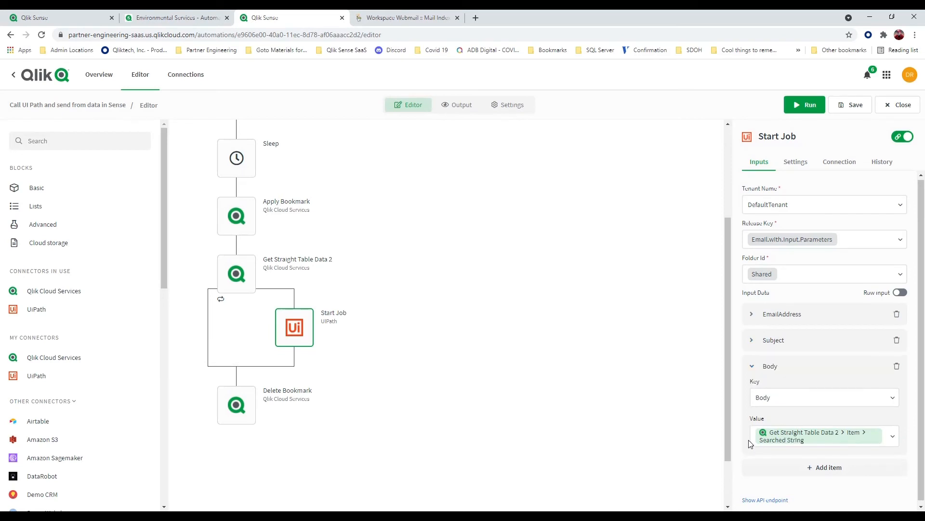
mouse_move(782, 440)
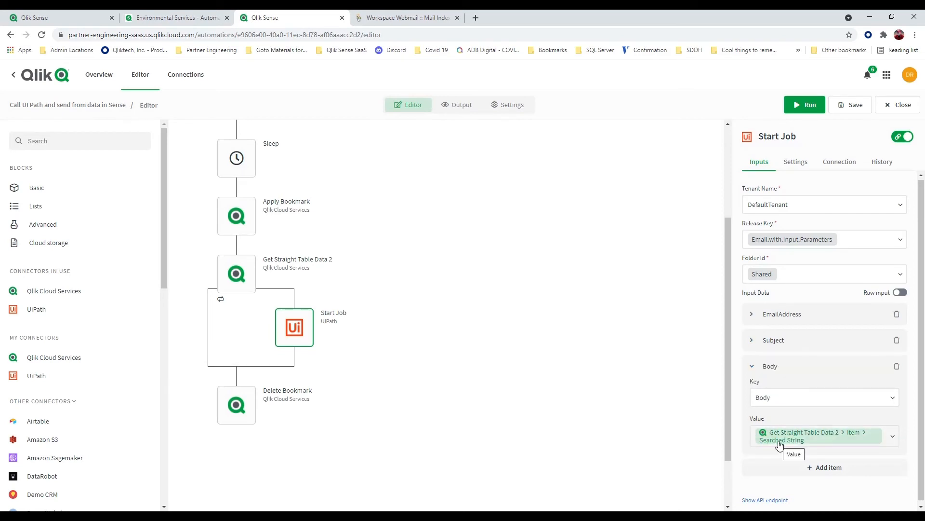
mouse_move(690, 305)
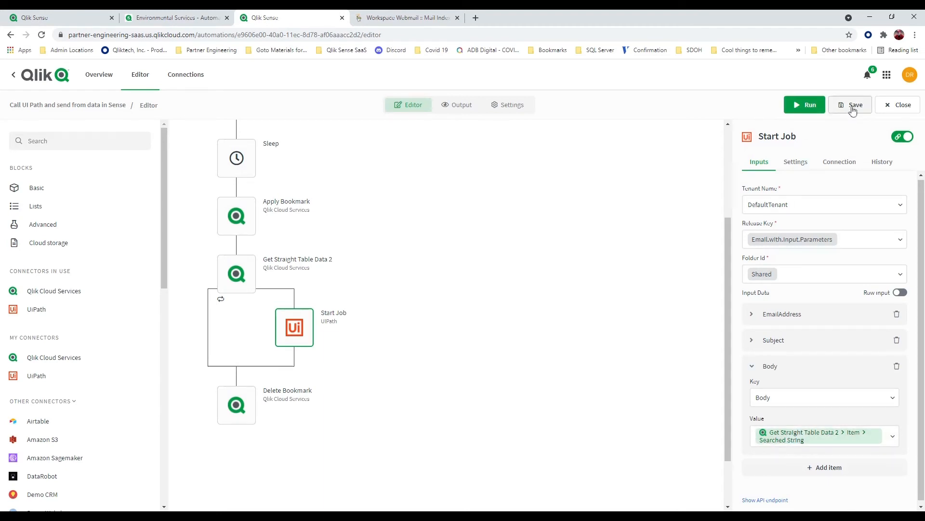
- Save and close the automation, check its run history, then return to the Qlik Sense sheet
left_click(853, 104)
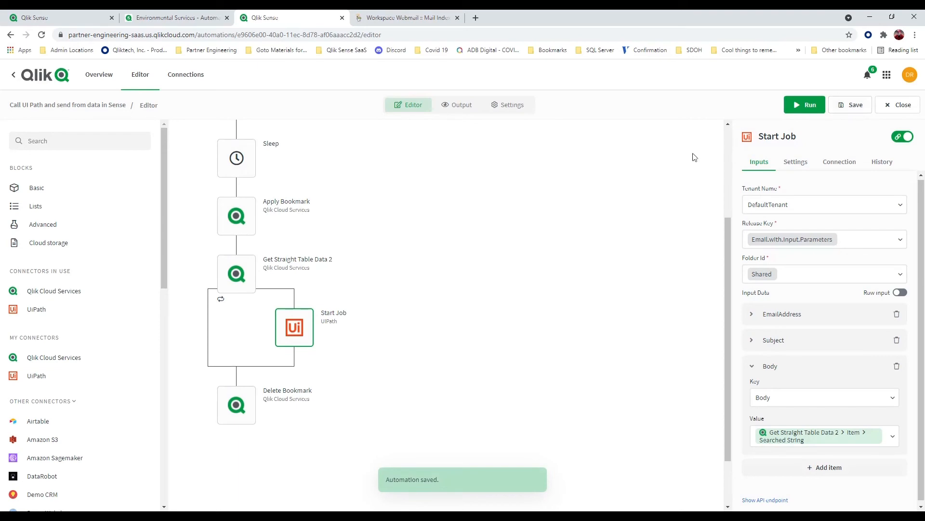
mouse_move(493, 176)
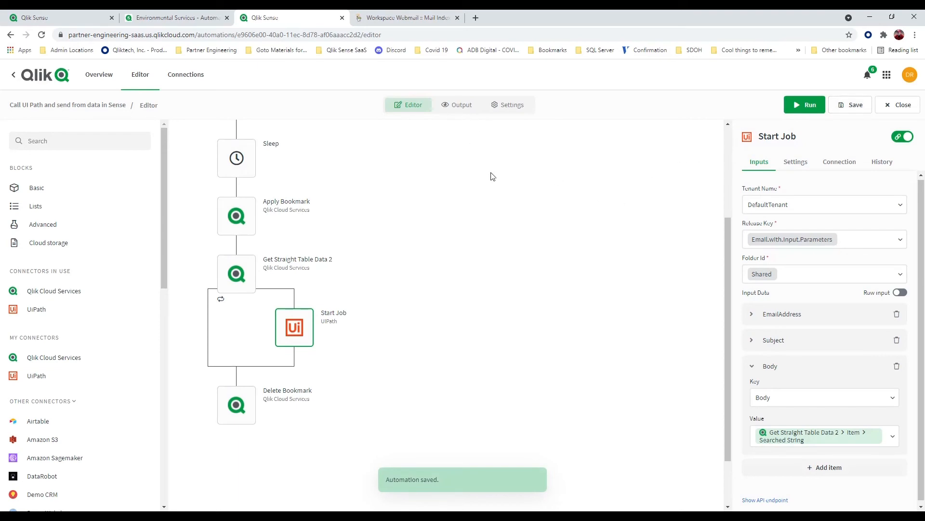
left_click(903, 105)
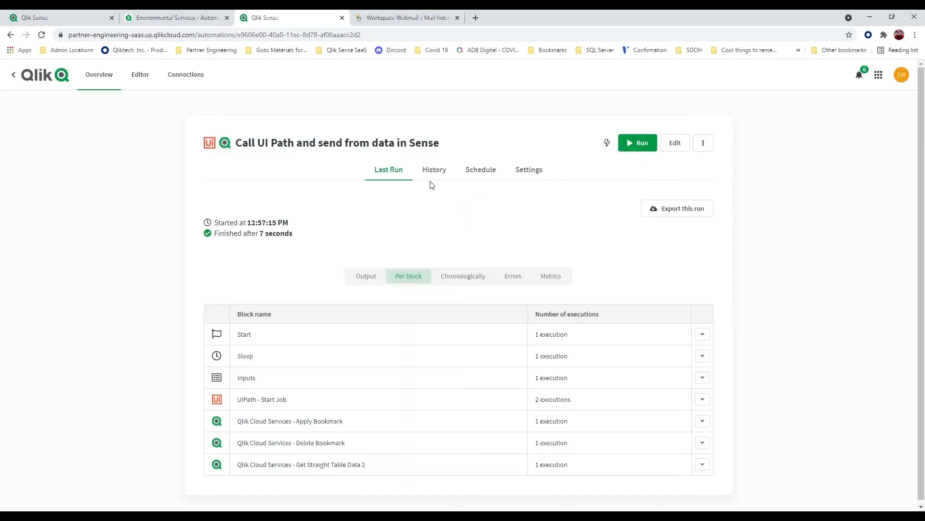
left_click(438, 170)
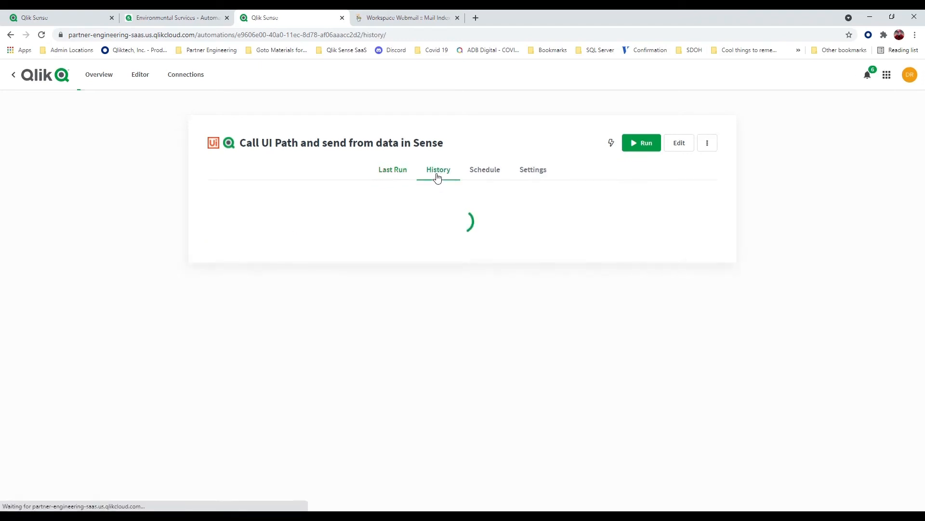
left_click(438, 169)
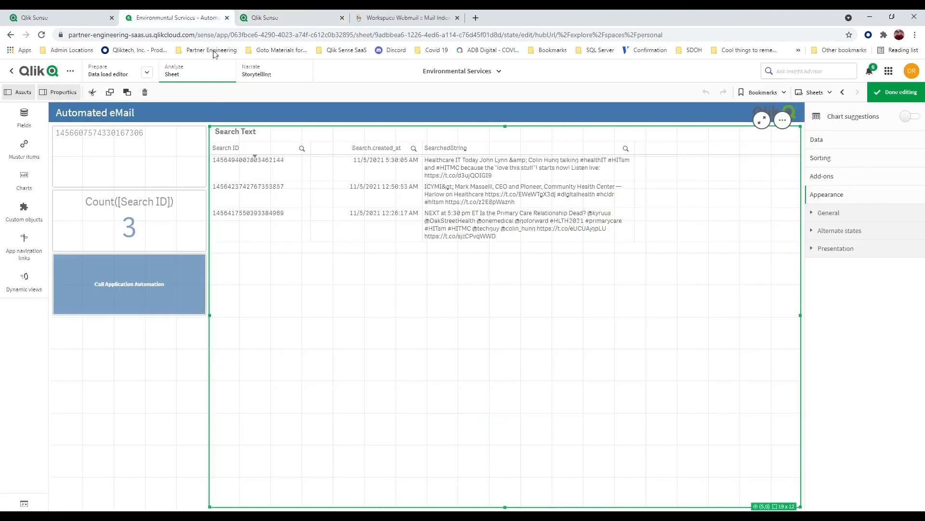
- Exit edit mode on the Automated eMail sheet with Done editing
left_click(896, 92)
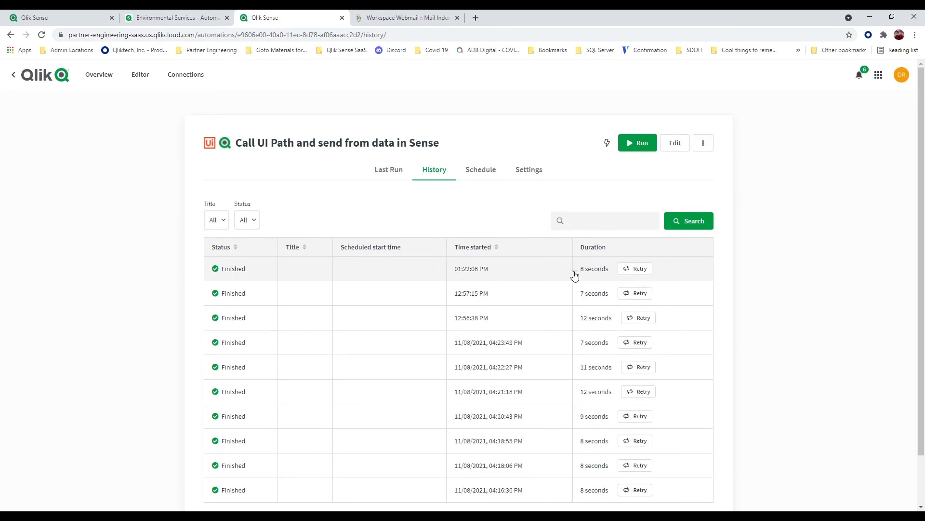
- Open the 01:22:06 PM run's per-block results, showing Start Job executed three times
left_click(175, 17)
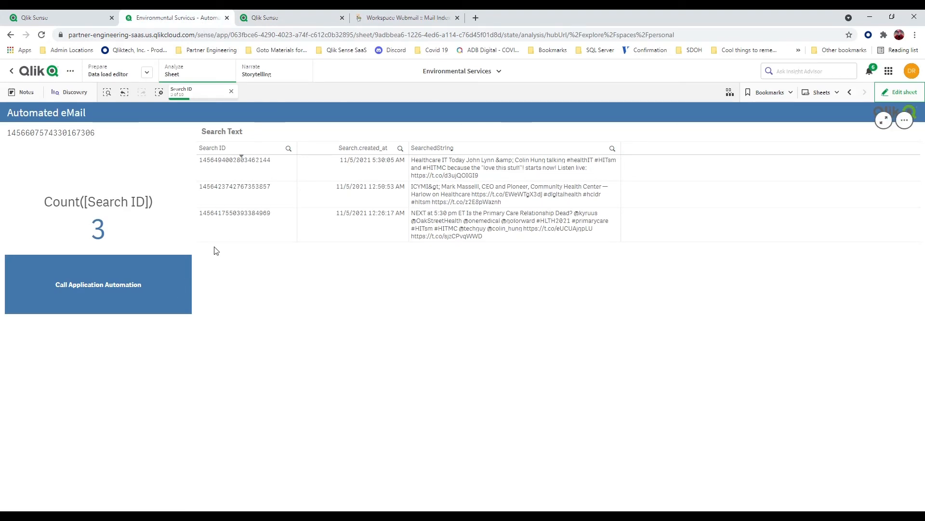
left_click(289, 18)
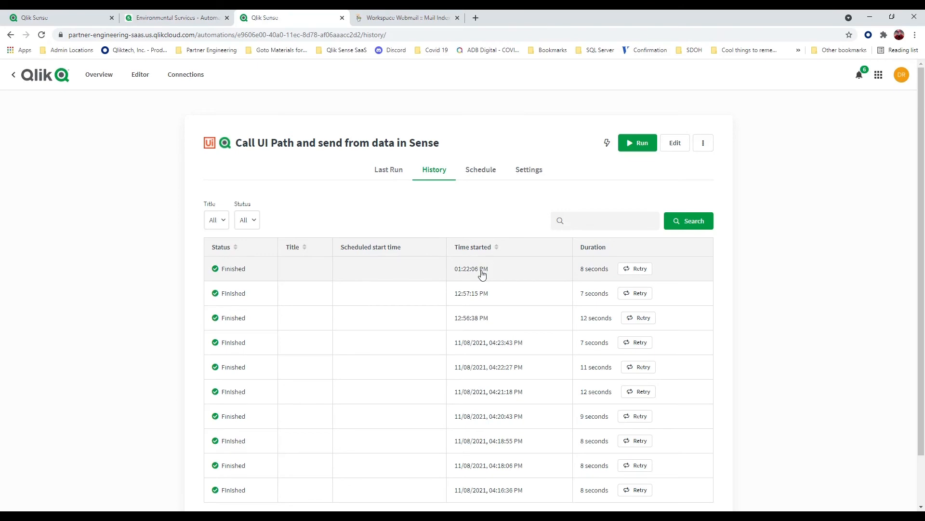
left_click(481, 269)
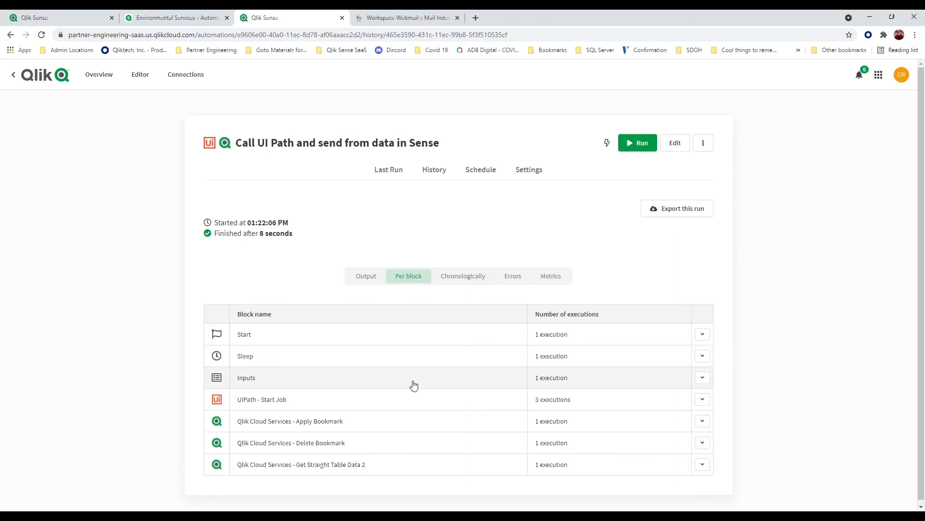
mouse_move(436, 467)
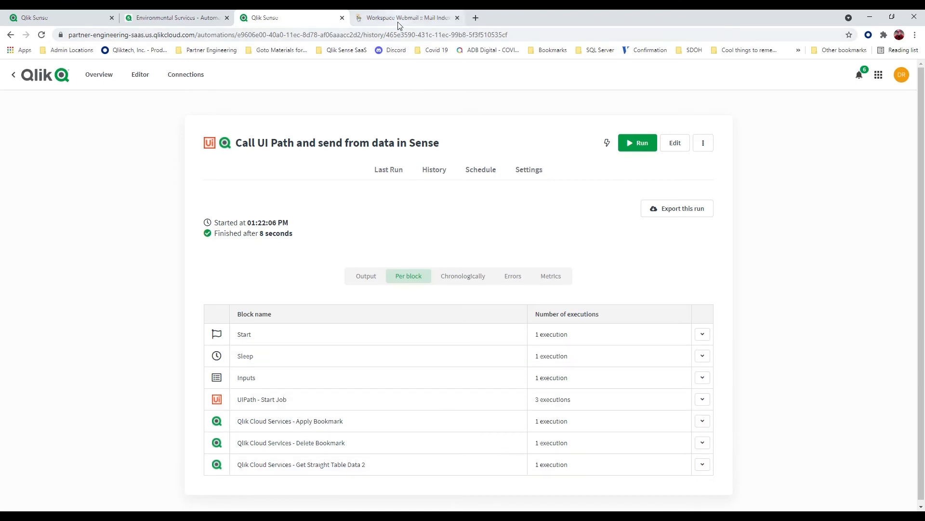
- Reload the GoDaddy Webmail inbox to confirm the three new Search ID emails arrived
left_click(404, 17)
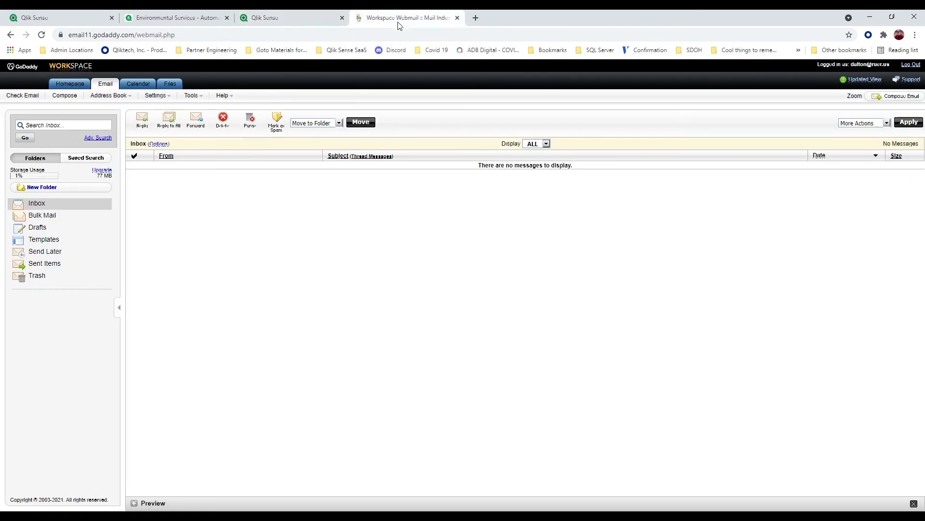
left_click(42, 35)
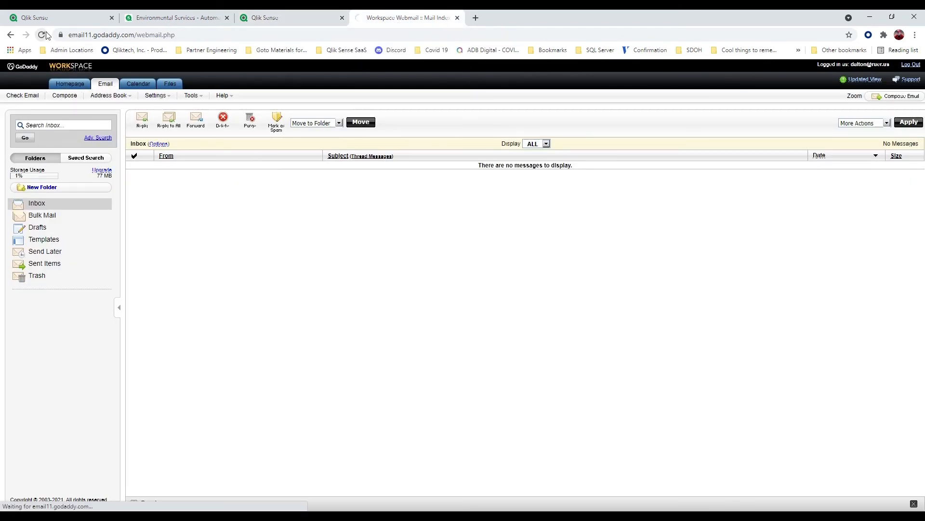
left_click(42, 35)
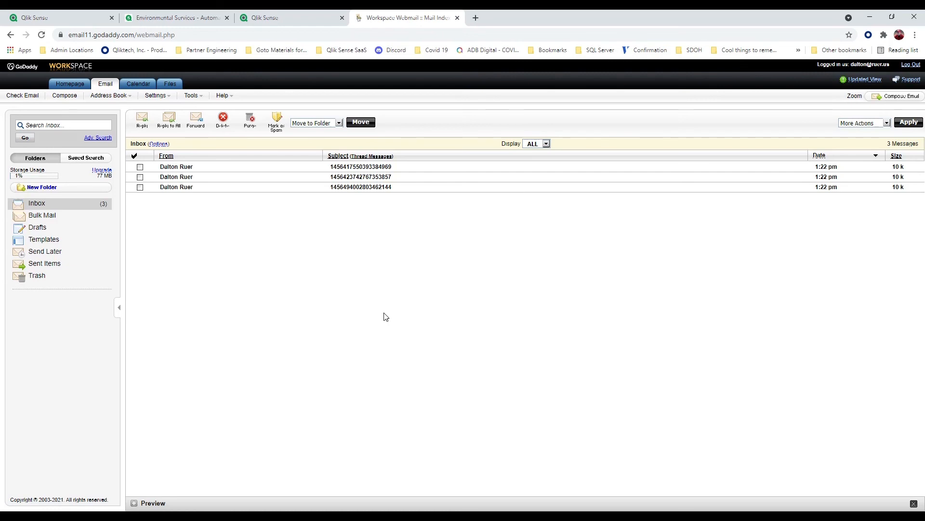
mouse_move(298, 191)
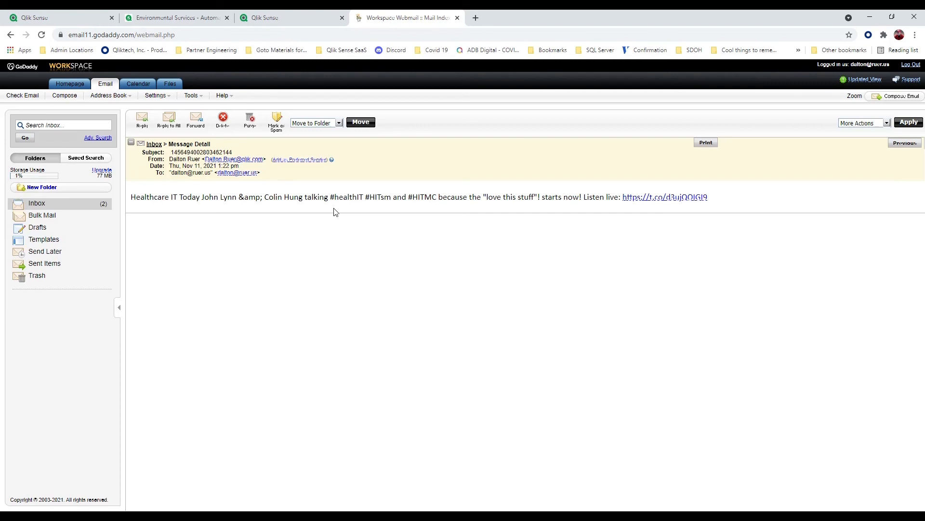
left_click(171, 18)
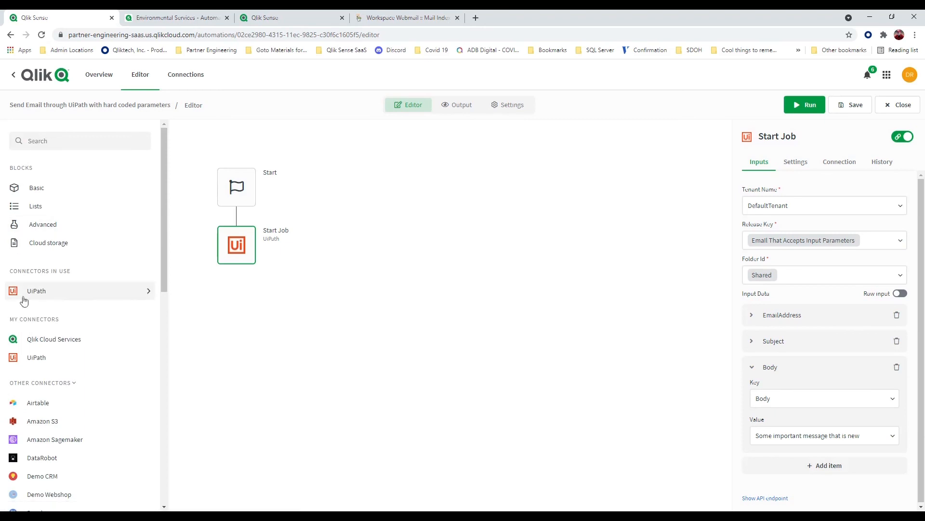
mouse_move(62, 290)
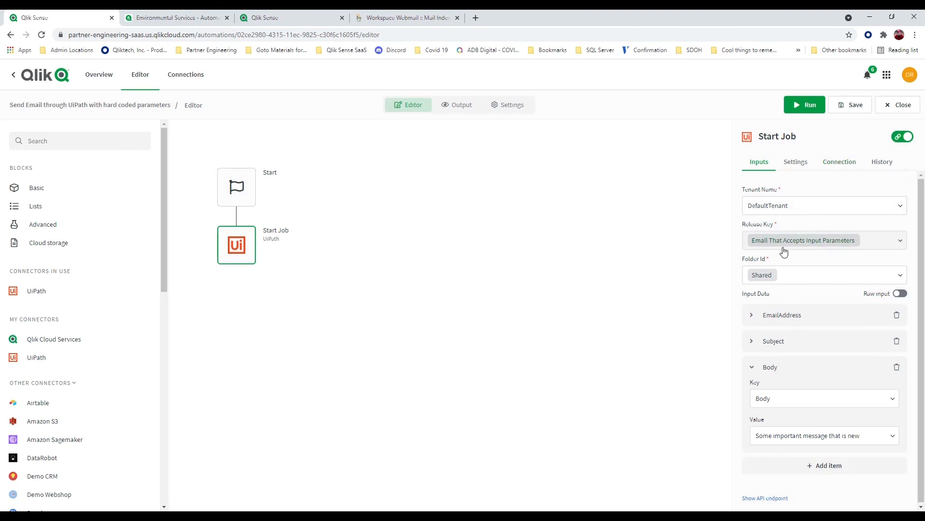
mouse_move(770, 270)
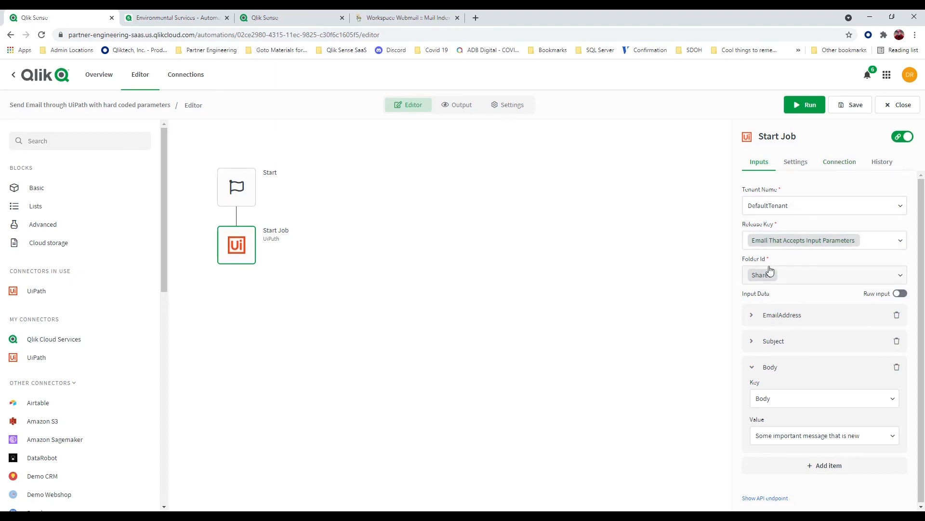
mouse_move(768, 274)
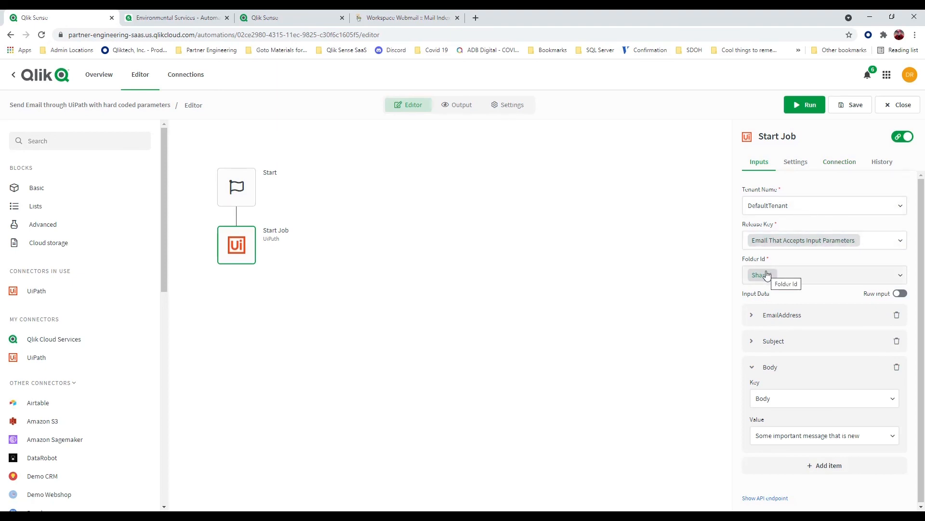